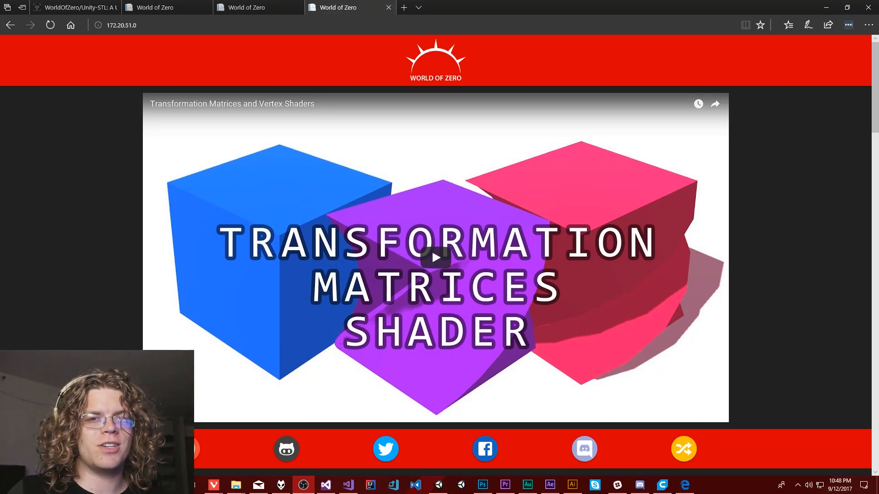
mouse_move(688, 138)
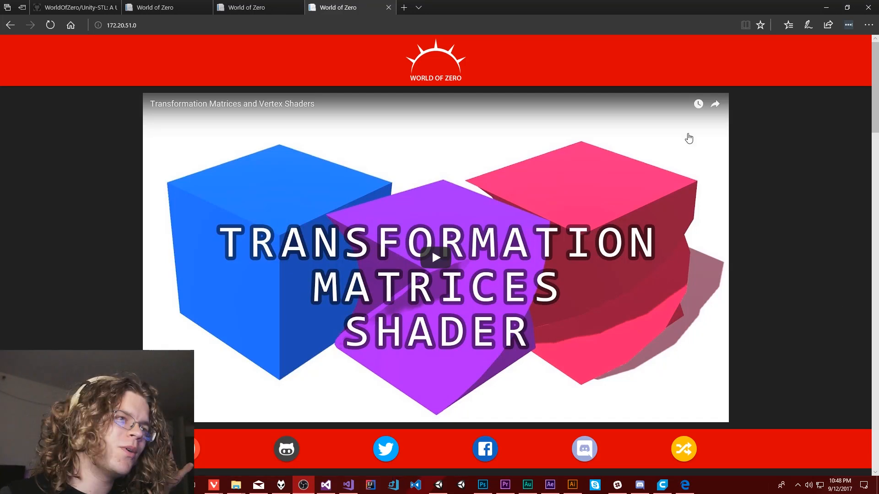
mouse_move(507, 65)
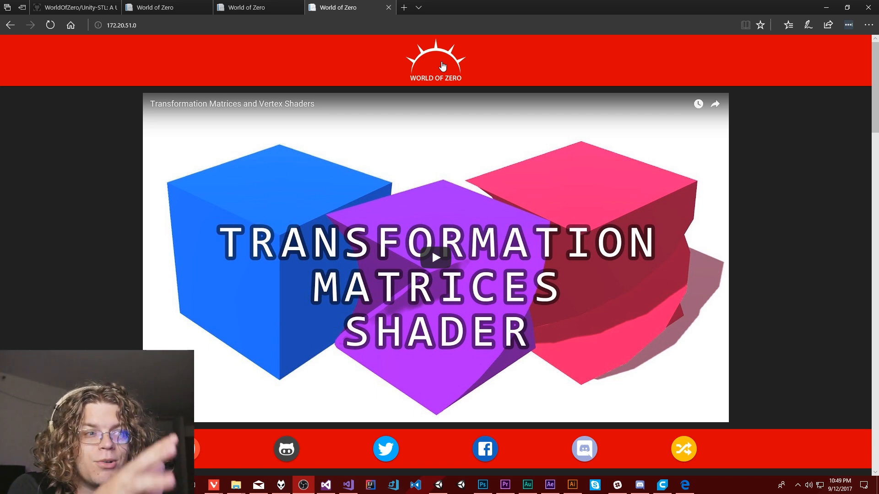
- Scroll down the World of Zero page through the video thumbnail grid
left_click(436, 60)
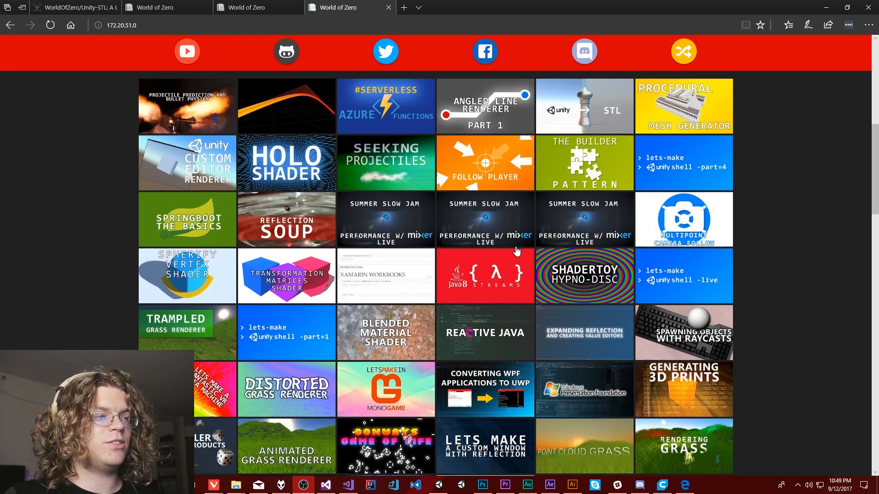
scroll("down", 3)
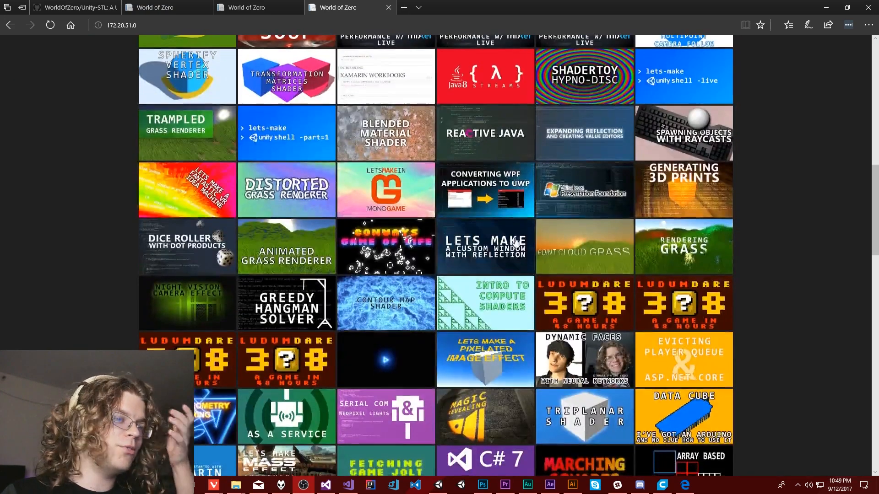
scroll("down", 3)
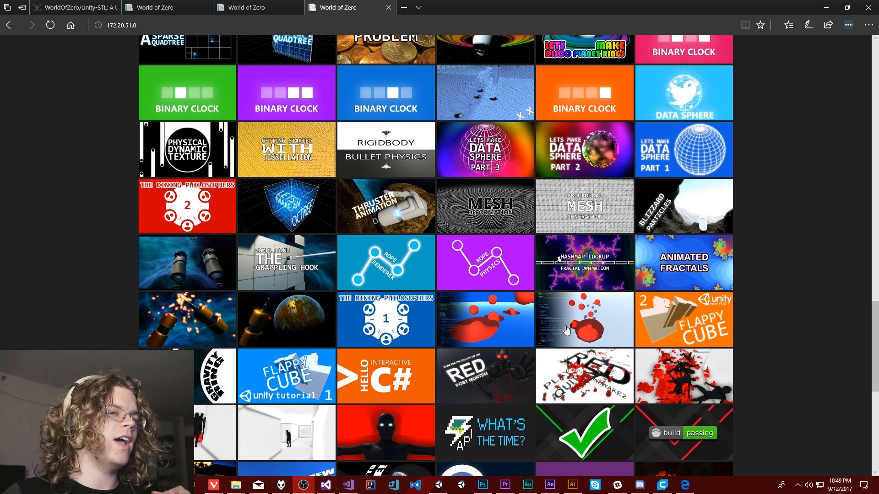
left_click(348, 485)
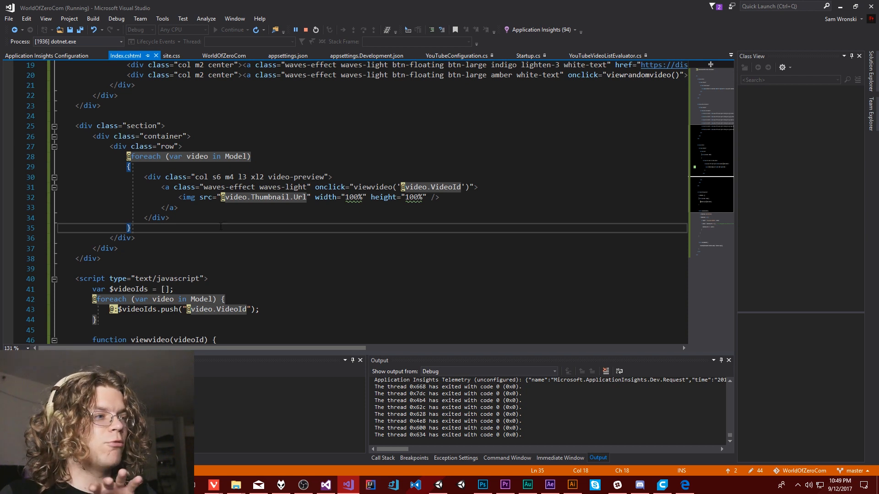
left_click_drag(127, 157, 162, 218)
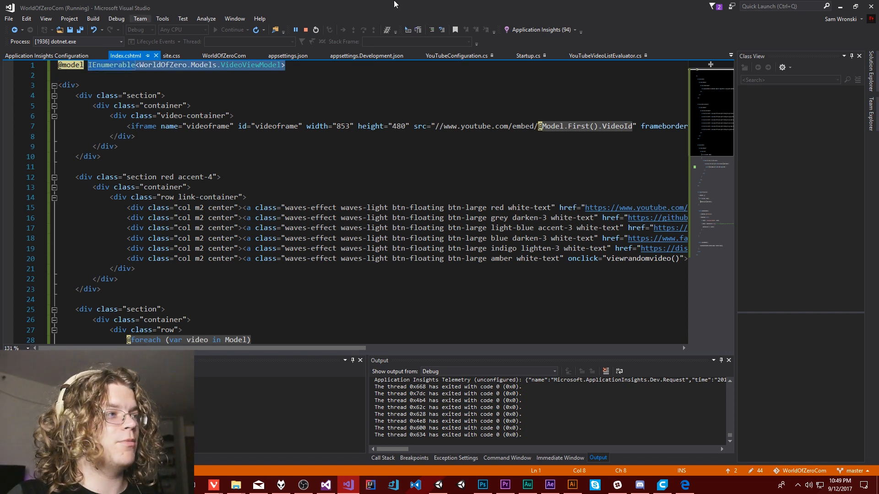
scroll("down", 3)
type("@")
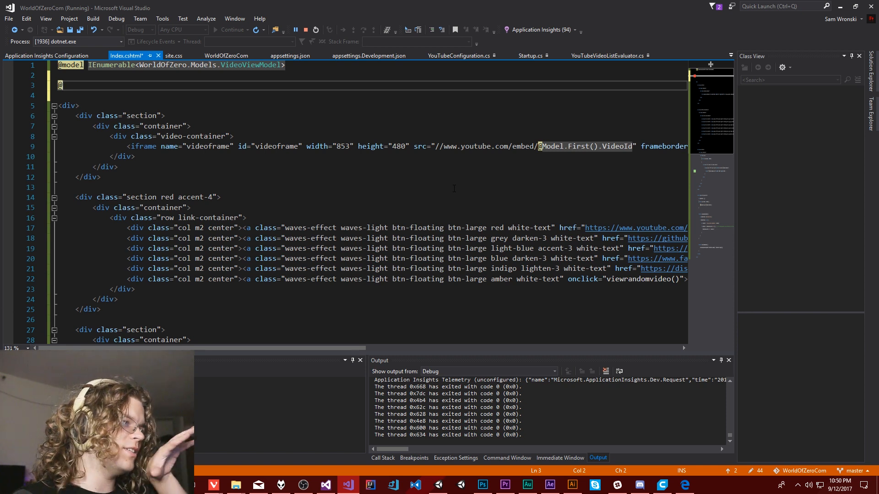
- Write the Razor block { var greeting = "Hello, World"; } below the model line
type("{")
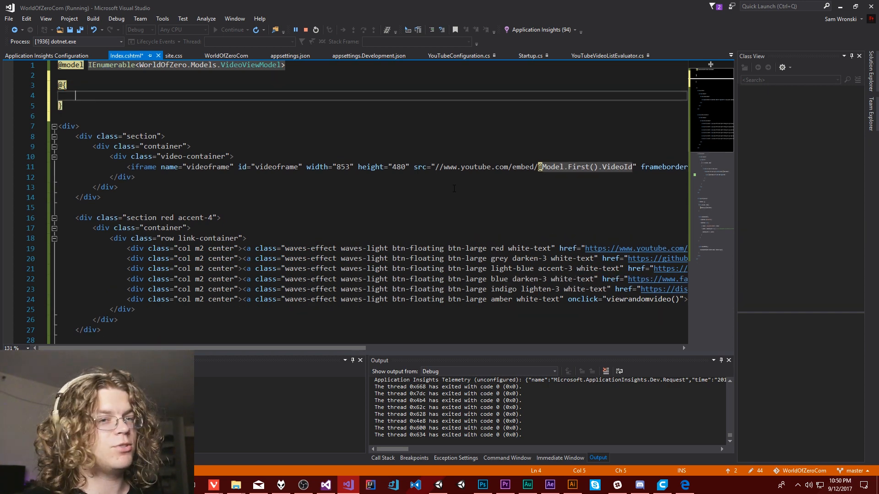
type("var")
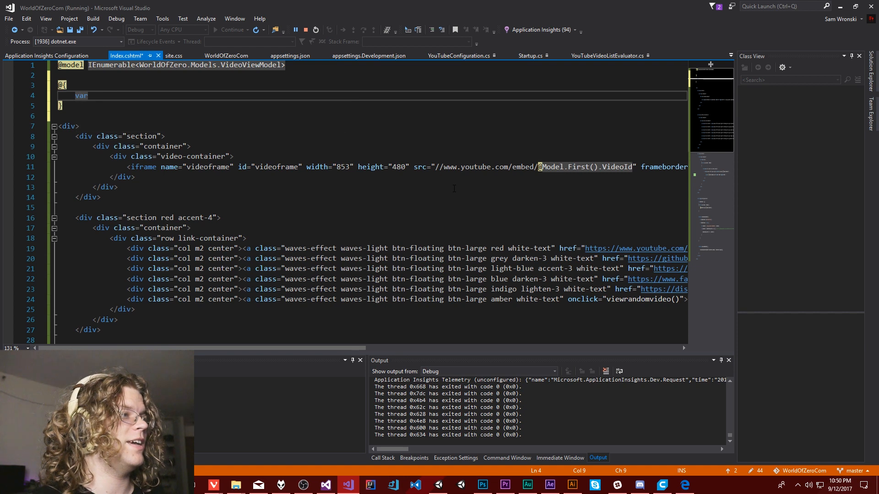
type("hg")
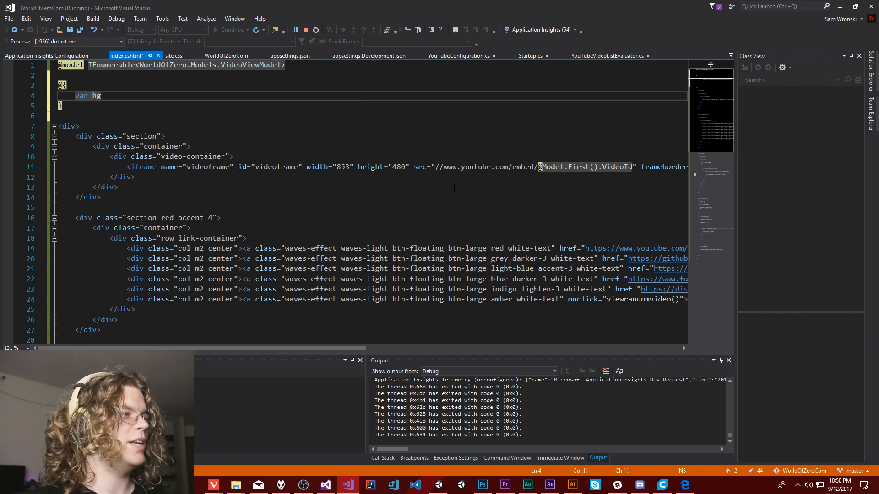
type("reeting =")
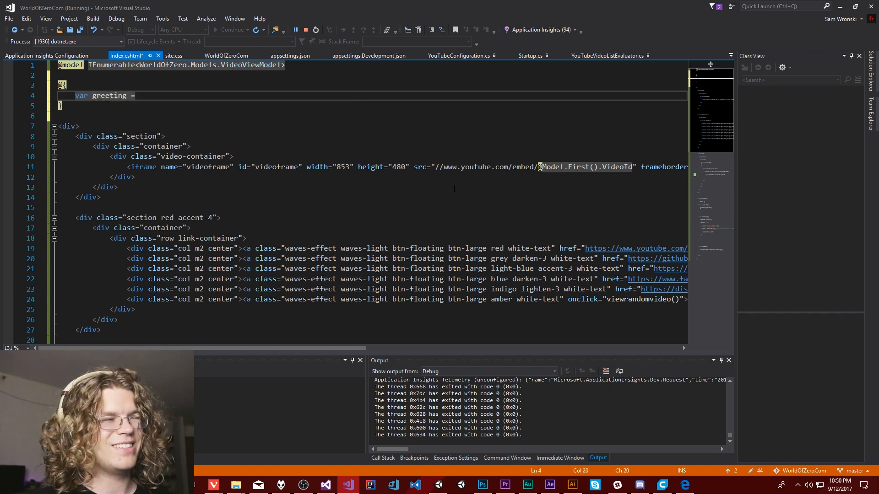
type("\"He")
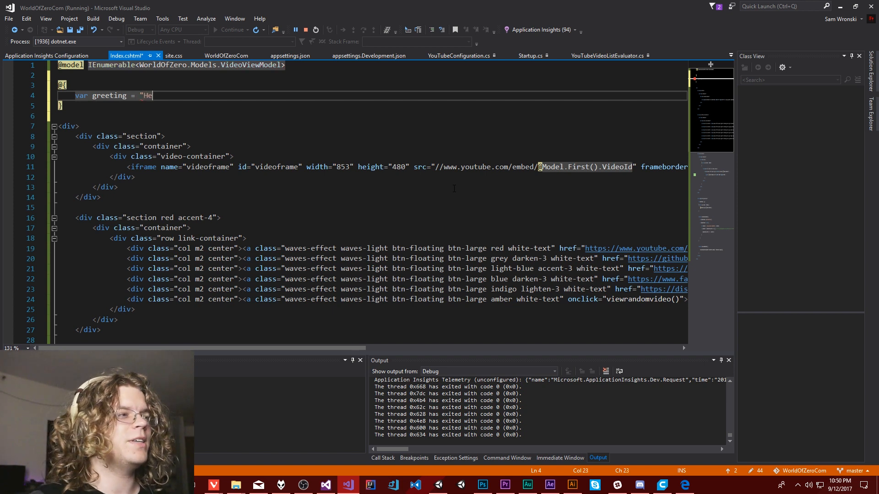
type("llo, World\"")
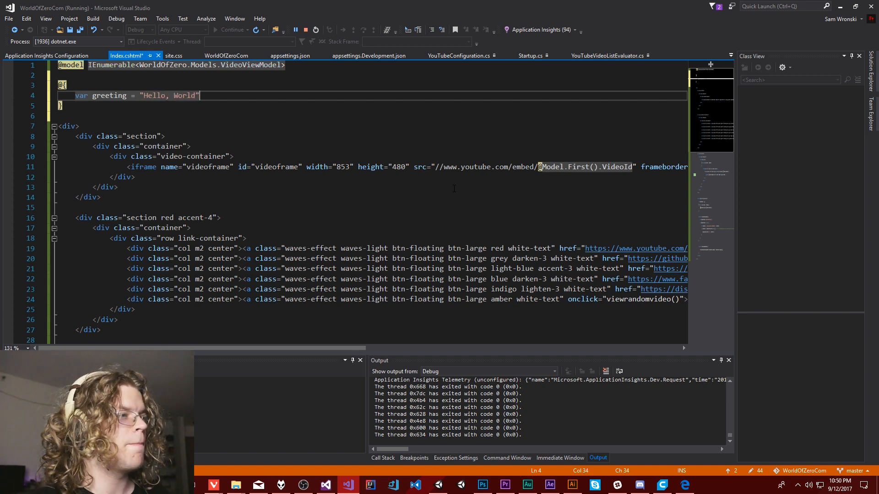
type(";")
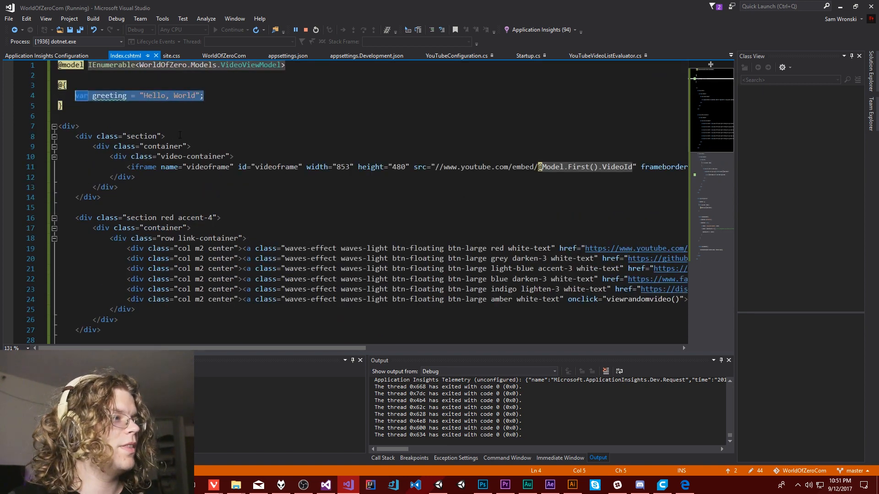
- Add a second section with a nested container div under the video
scroll("down", 3)
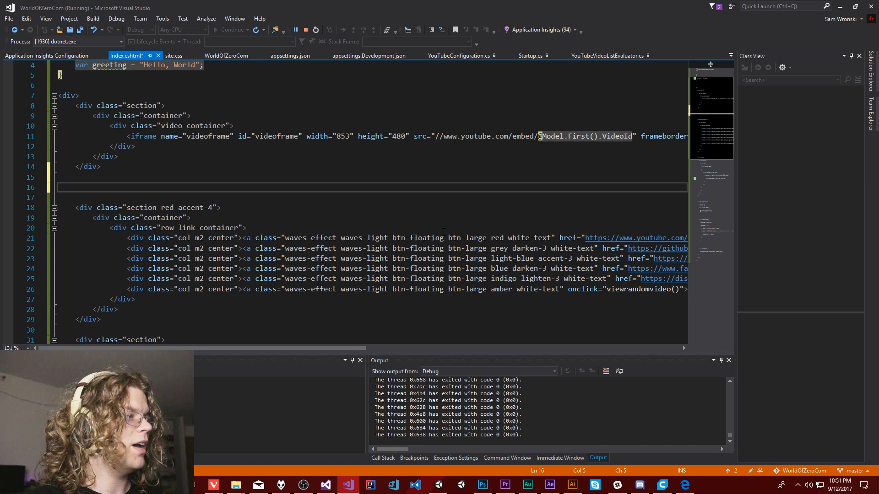
type("<div")
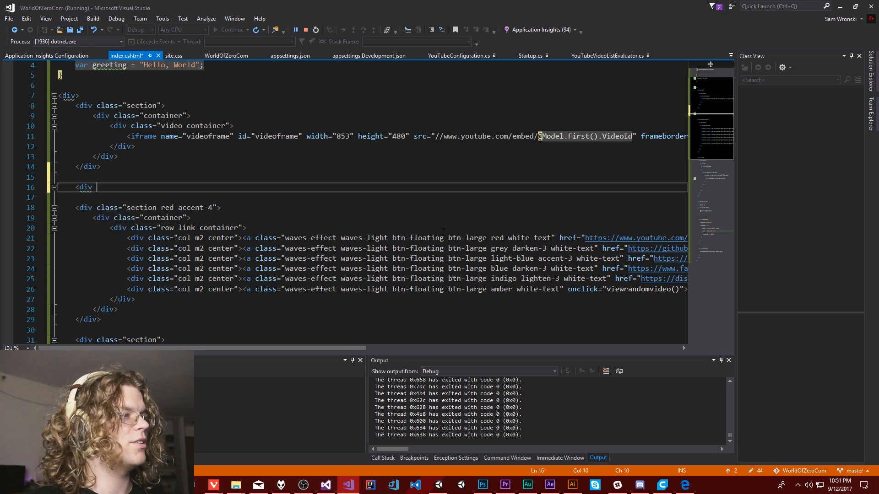
type("class=\"")
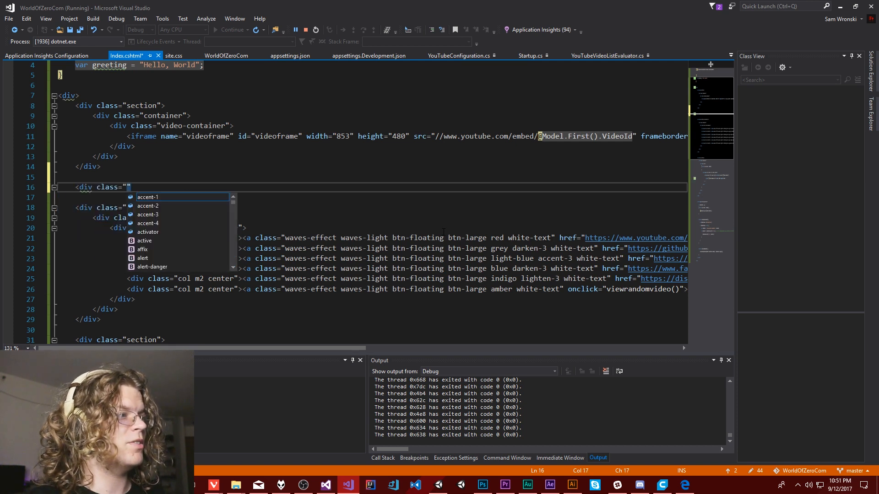
type("section")
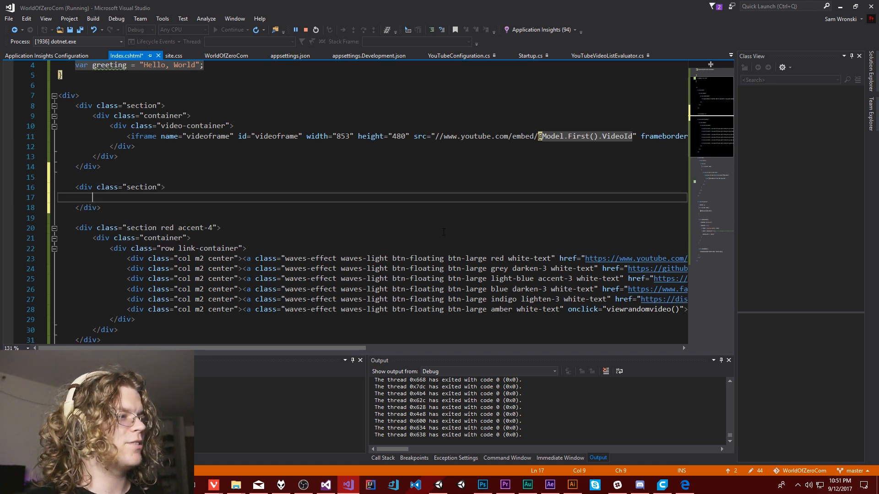
type("<div")
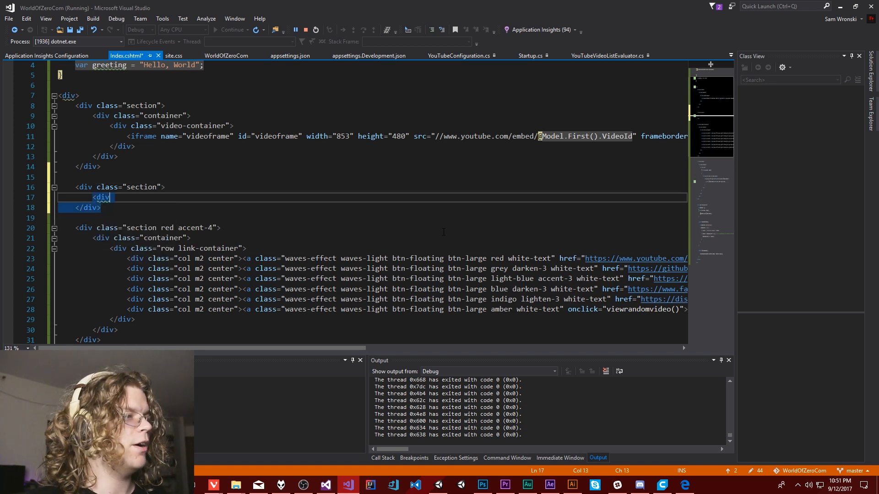
type("class=\"container\"")
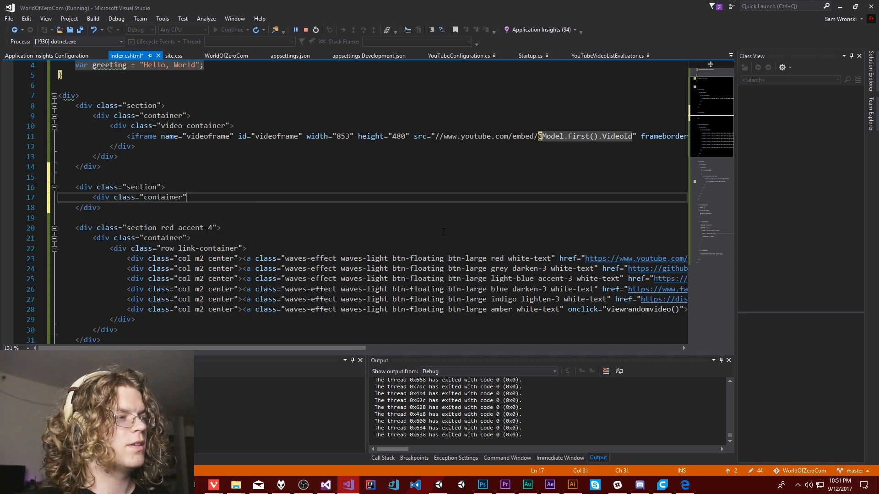
type(">")
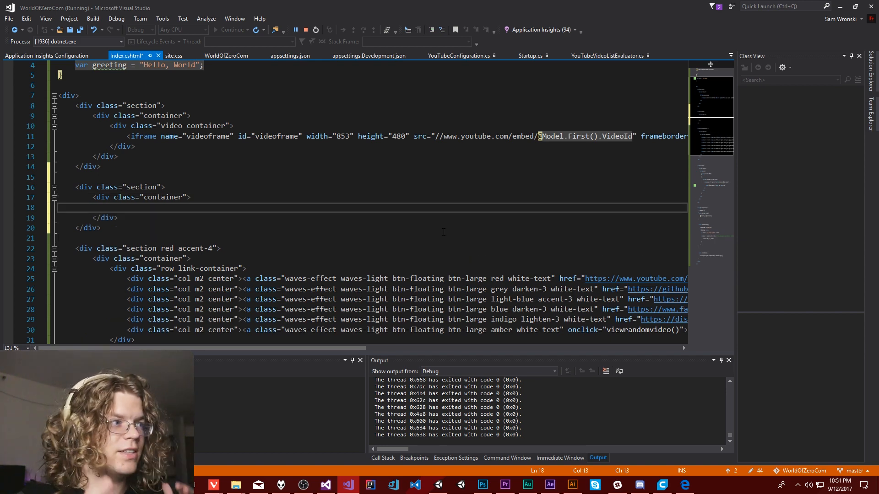
type("<")
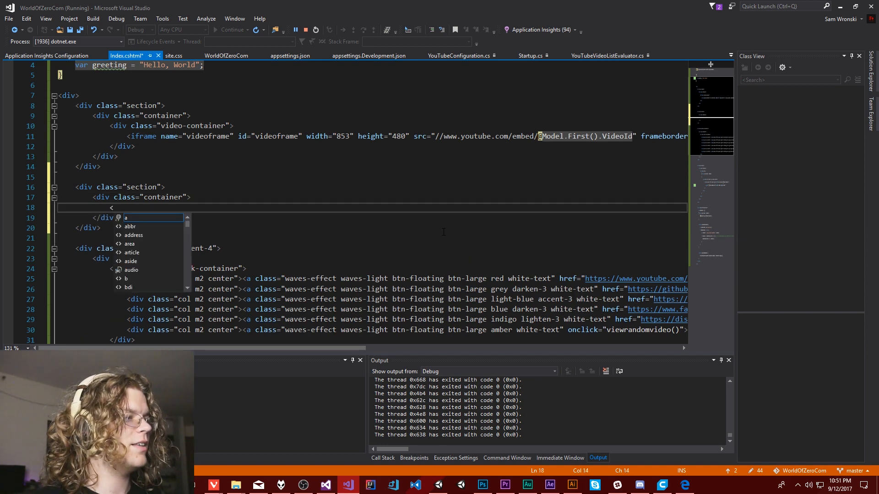
type("div")
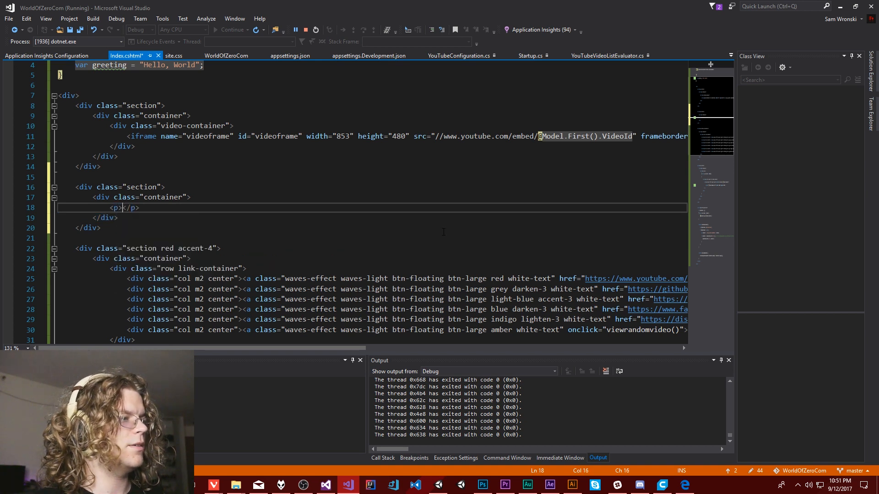
type("G")
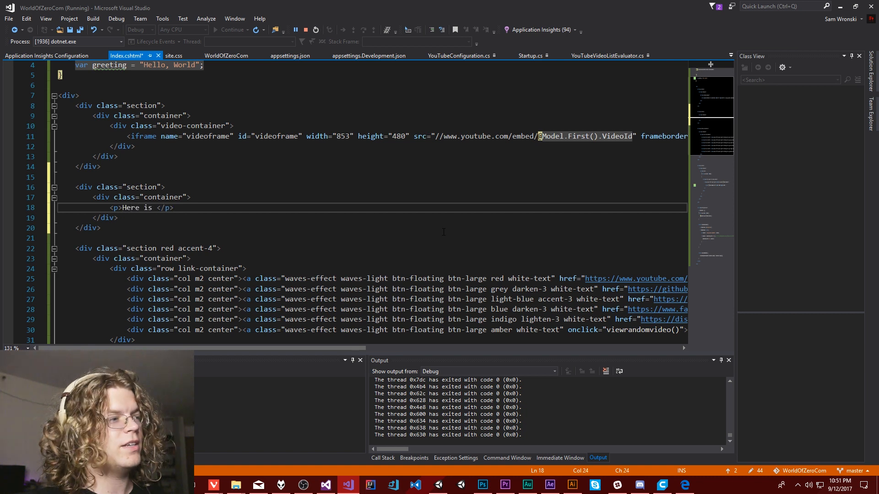
type("the")
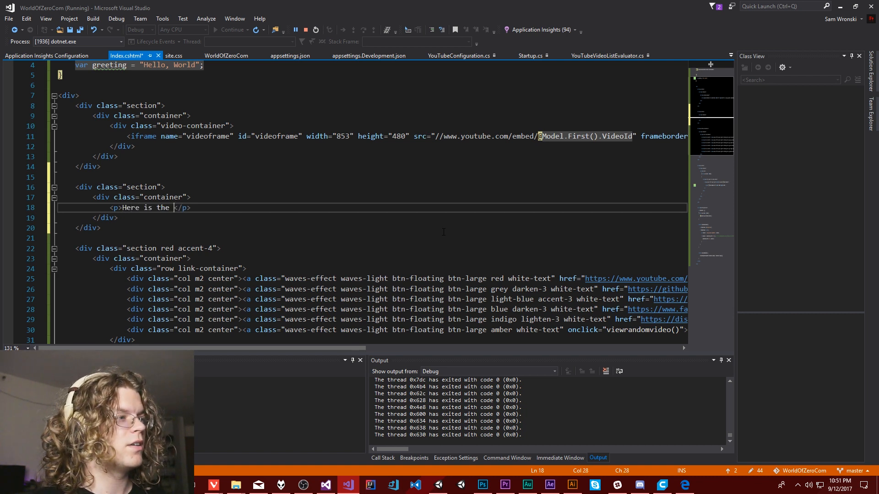
type("greeting:")
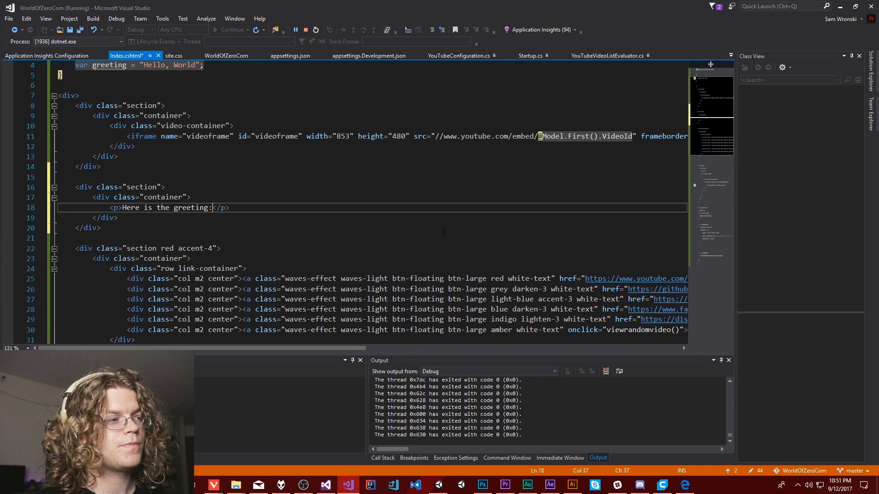
type("@")
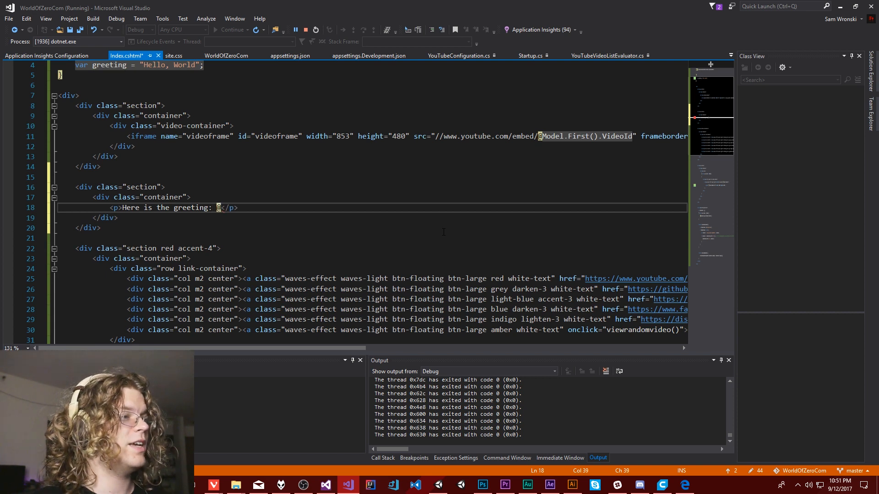
type("greeting")
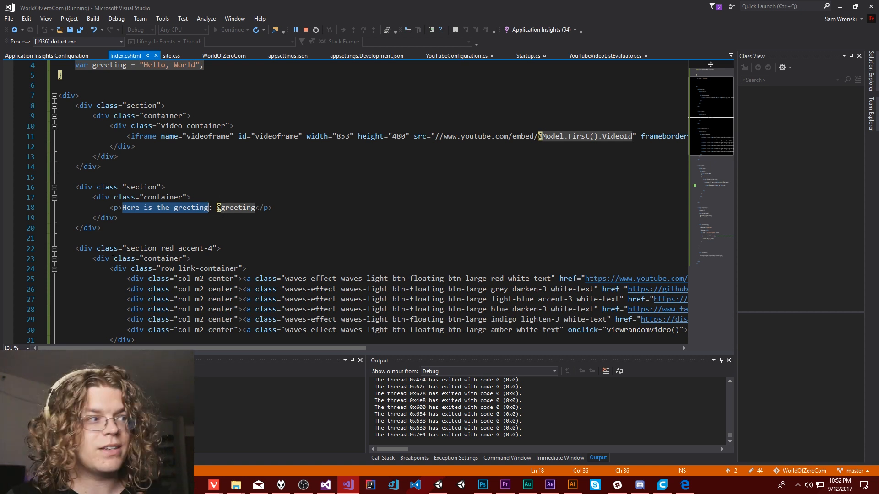
mouse_move(173, 216)
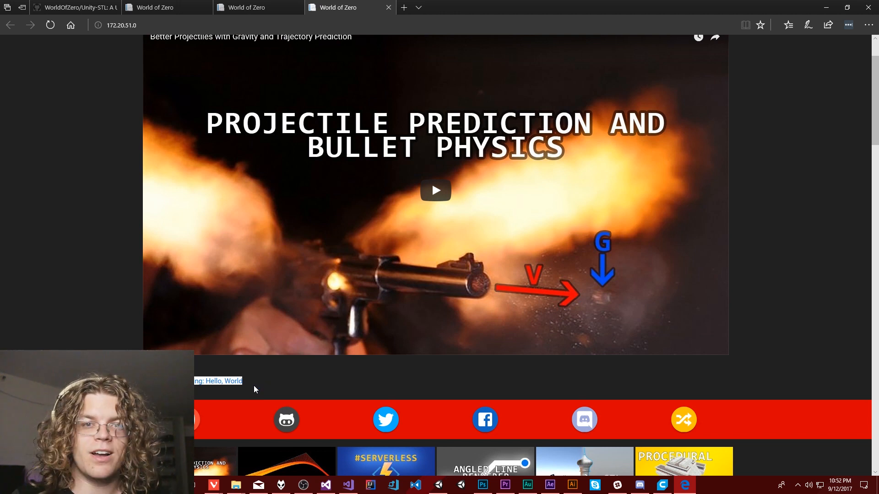
mouse_move(339, 389)
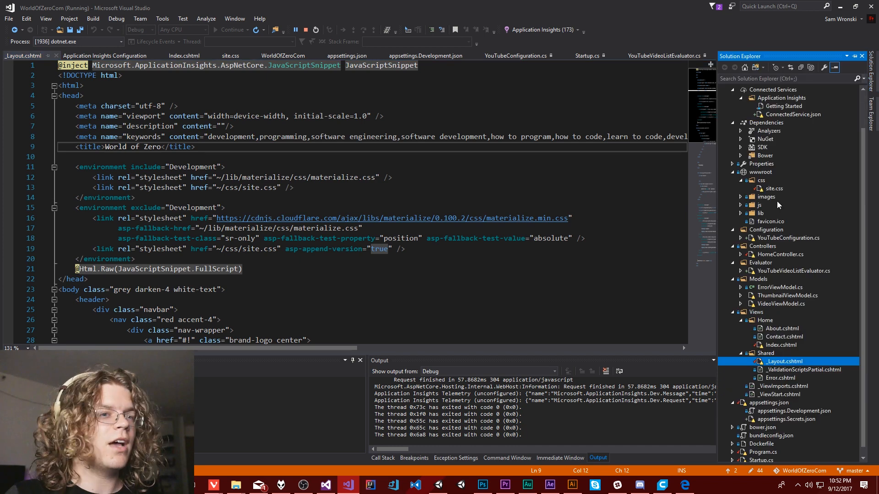
- Return to the Index.cshtml view after looking over the shared layout
left_click(184, 55)
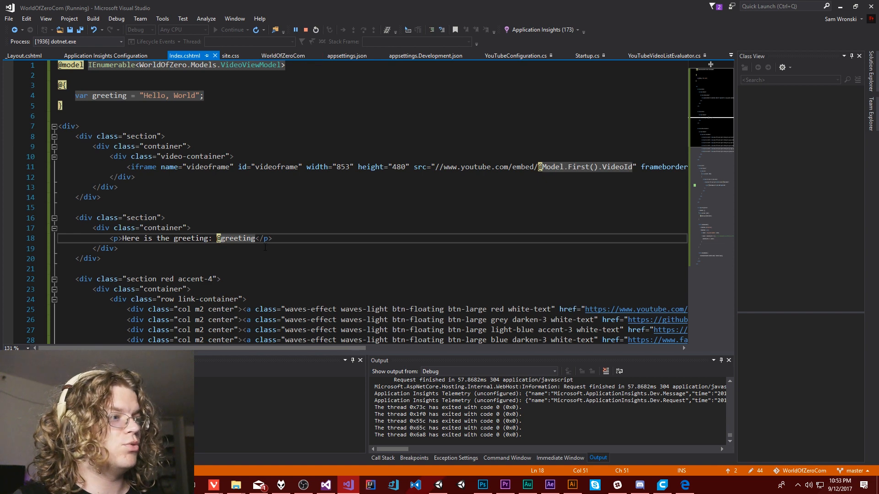
scroll("down", 3)
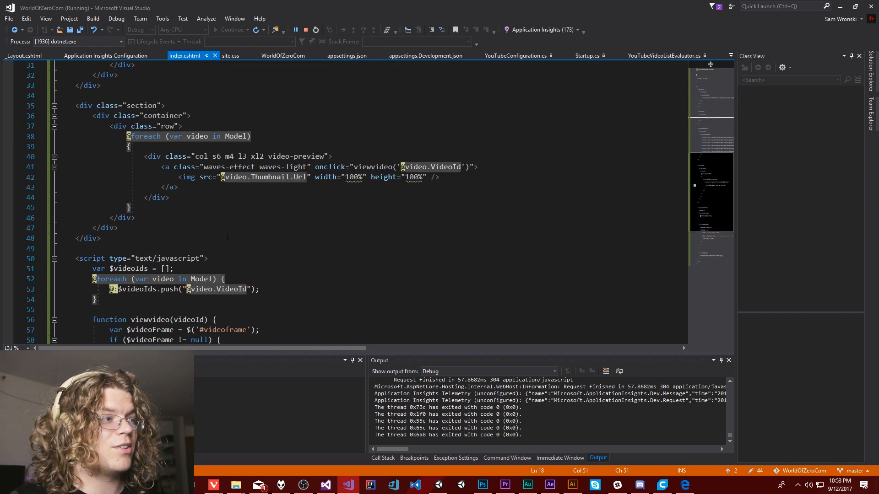
left_click(286, 166)
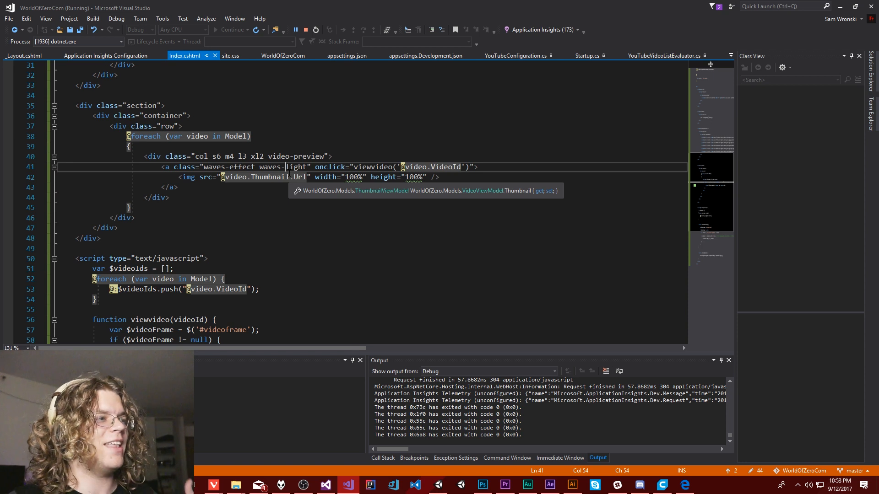
mouse_move(215, 241)
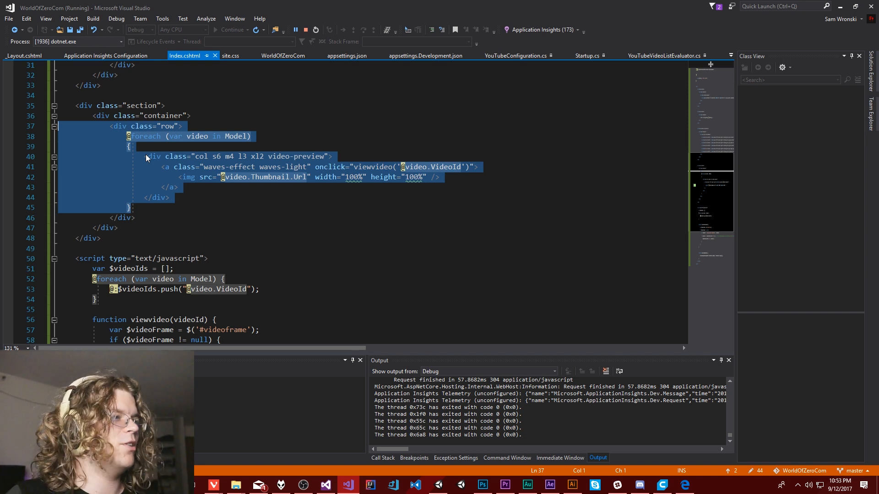
left_click(130, 147)
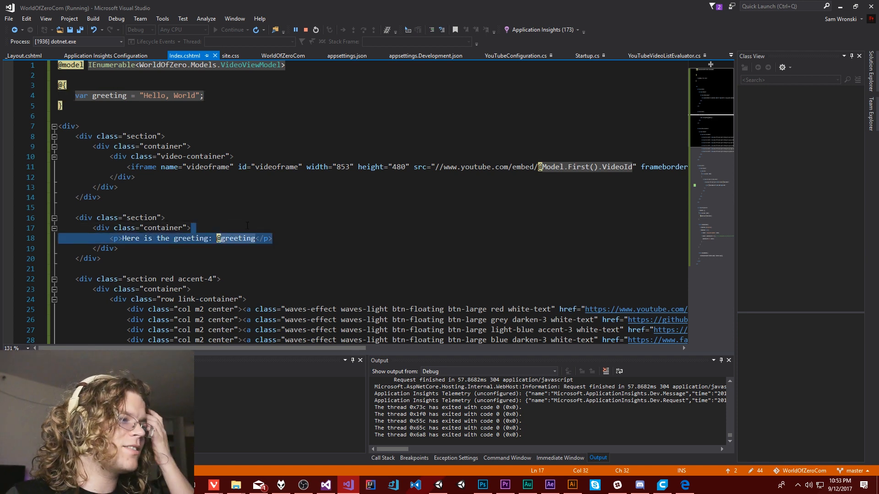
key("Delete")
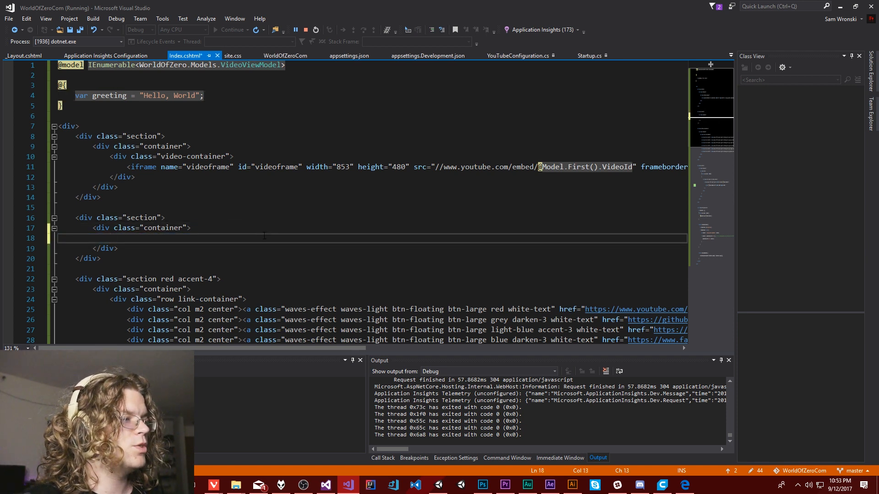
type("<u")
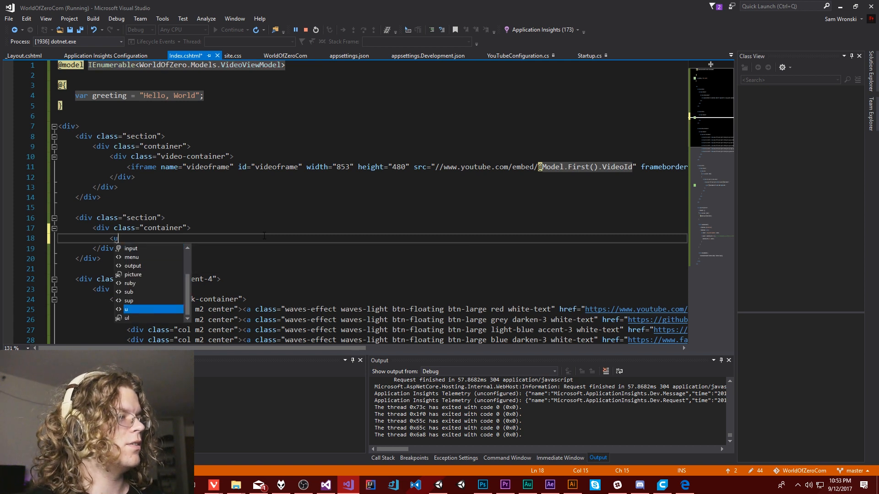
type("ol>")
type("<")
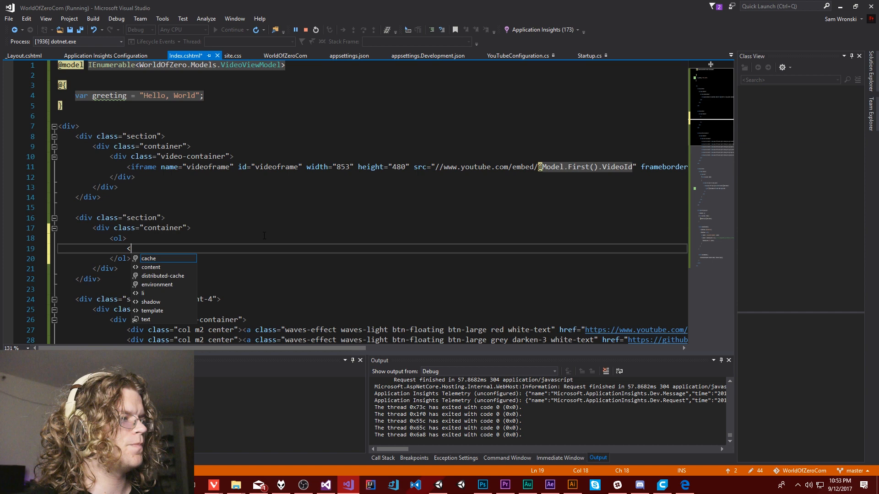
type("fo")
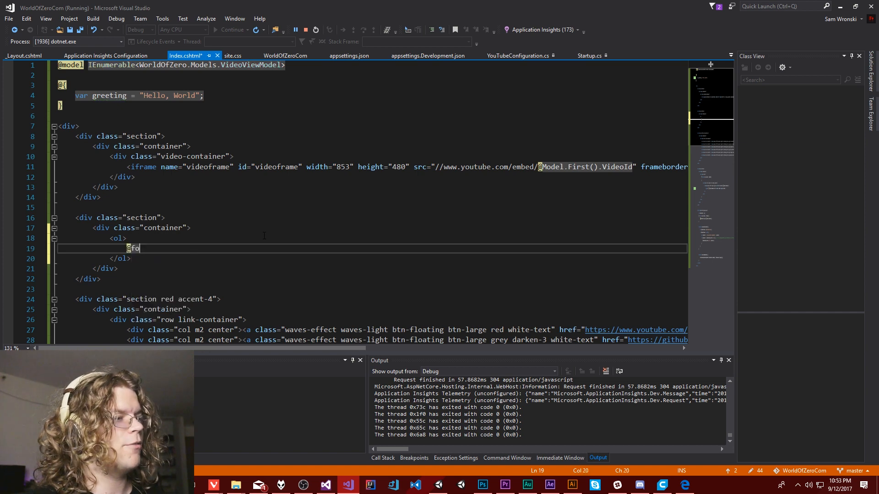
type("r(")
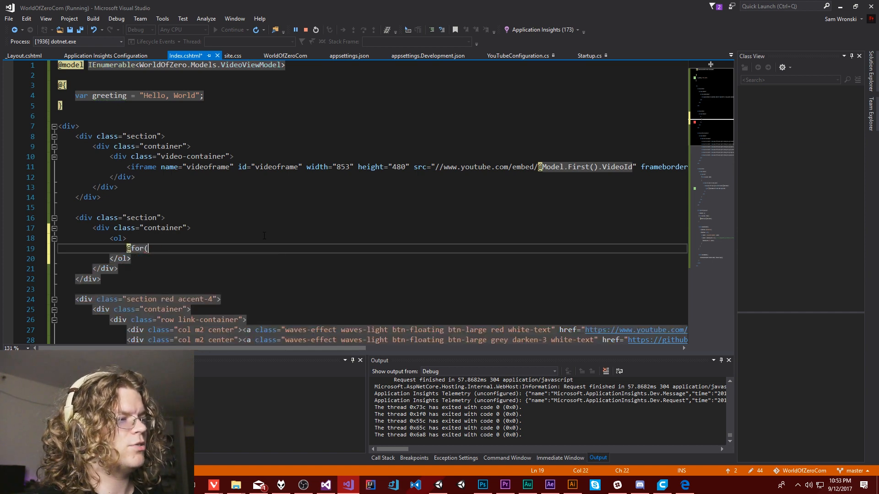
type("int i = 0; i <")
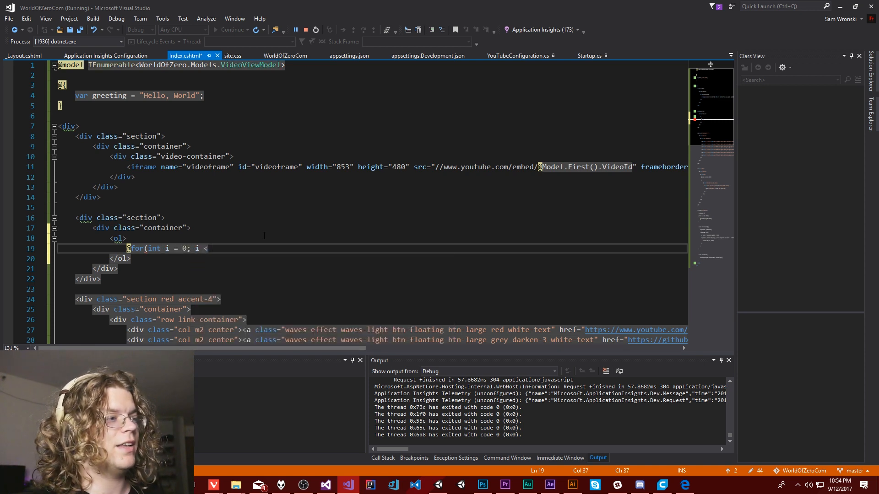
type("10;")
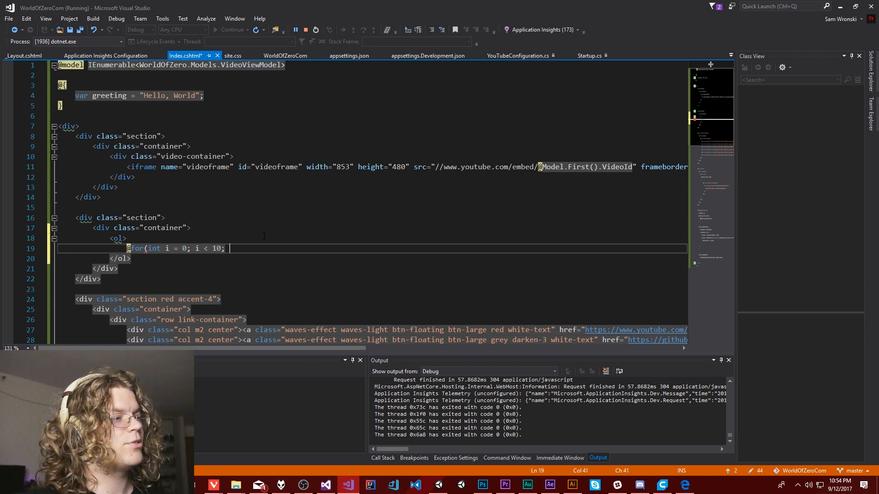
type("++i")
type("{")
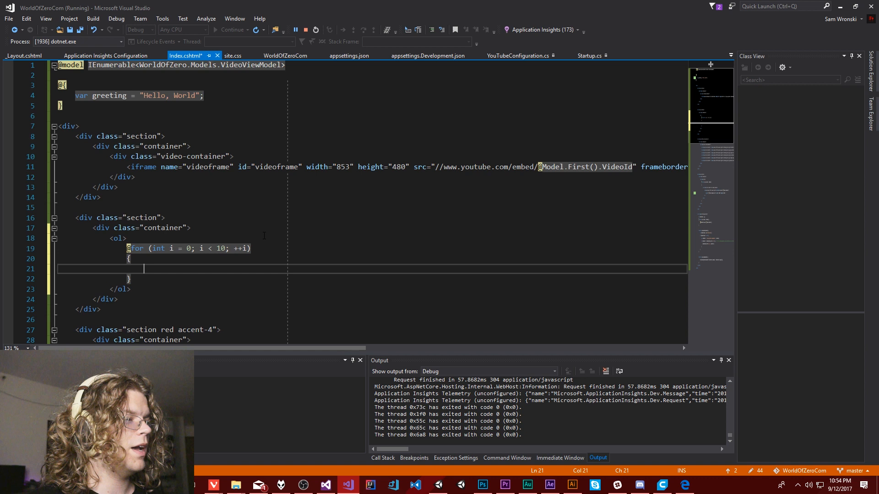
- Make each loop iteration emit <li>Element @i</li>
type("<")
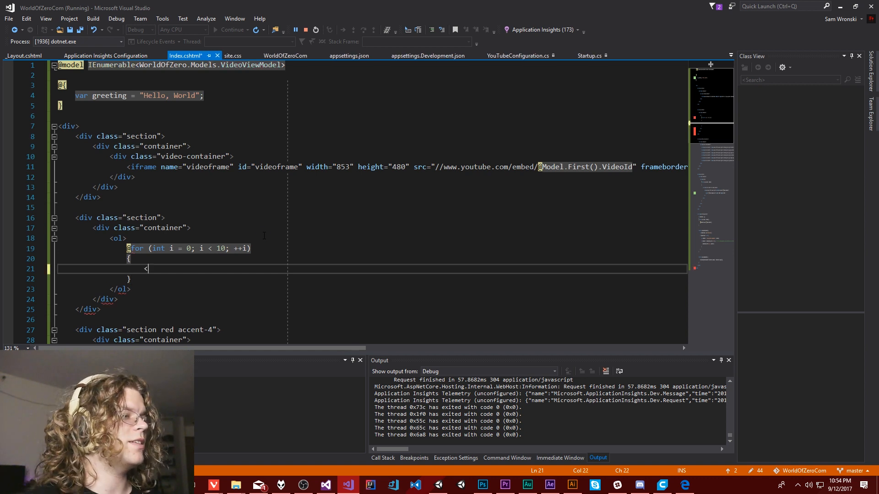
type("l")
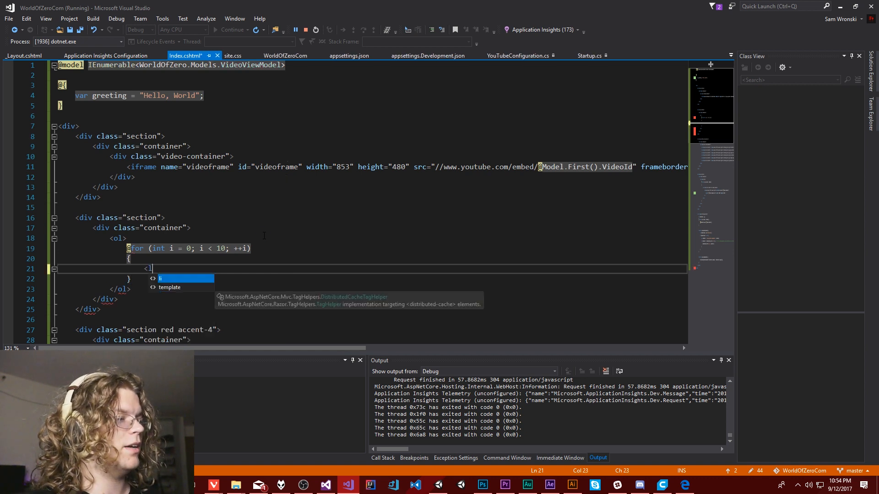
type("li>")
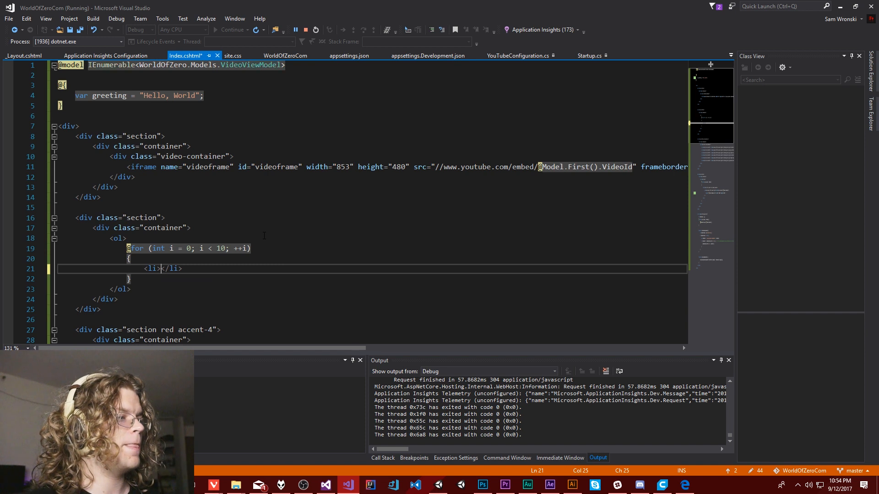
type("Element")
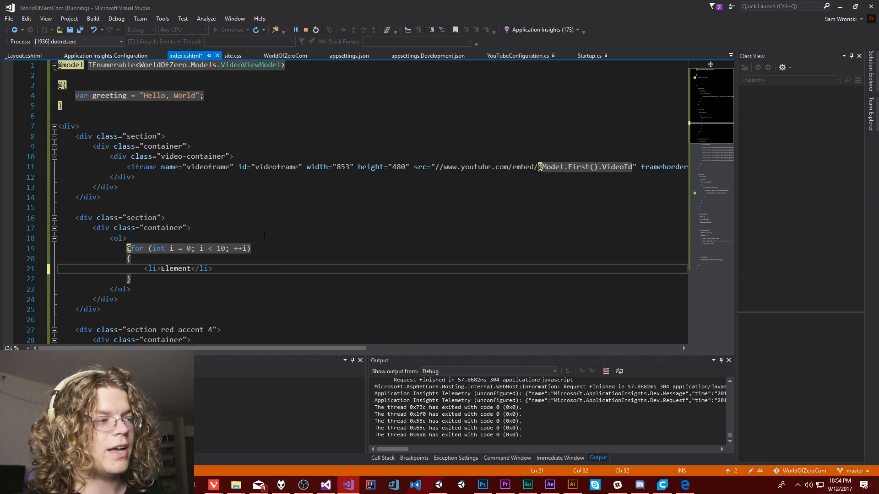
type("@")
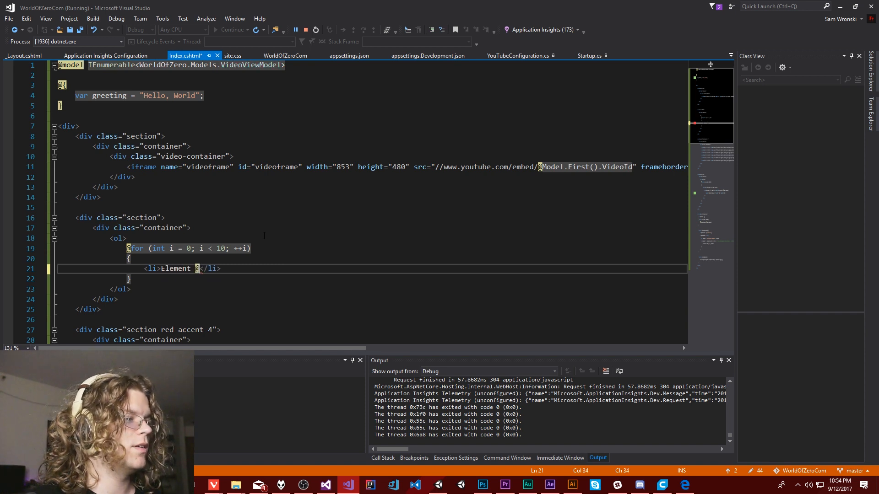
type("i")
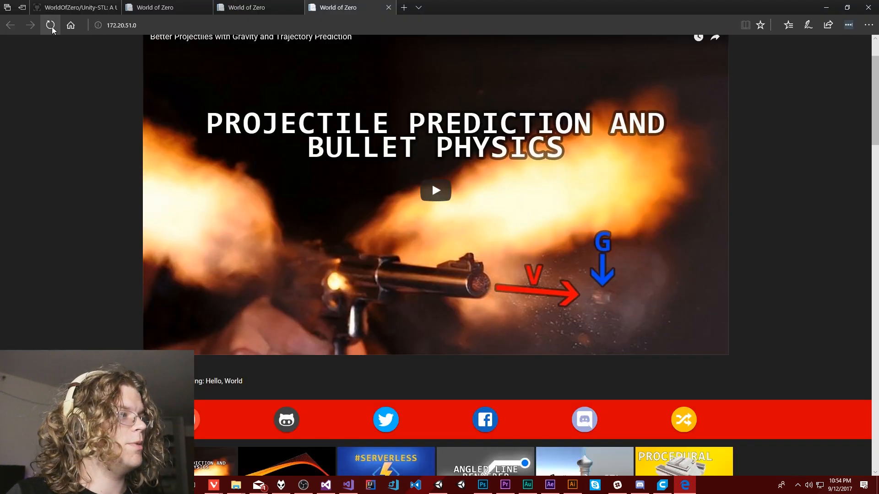
- Reload the local site page, then return to Visual Studio
left_click(50, 25)
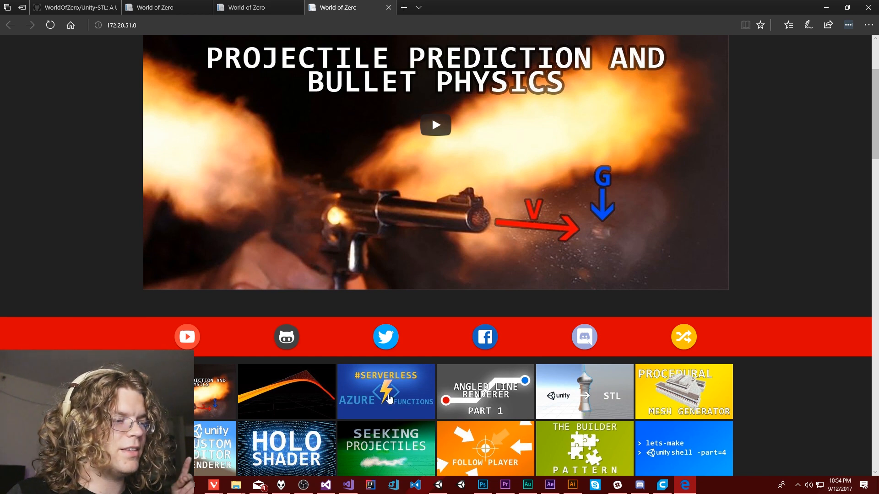
left_click(348, 485)
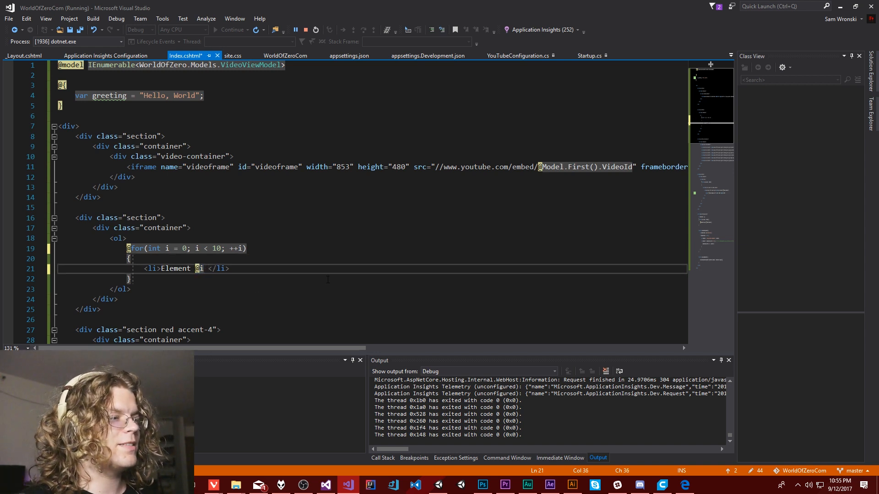
- Try a period and @ after @i, then delete them to keep Element @i
type(".")
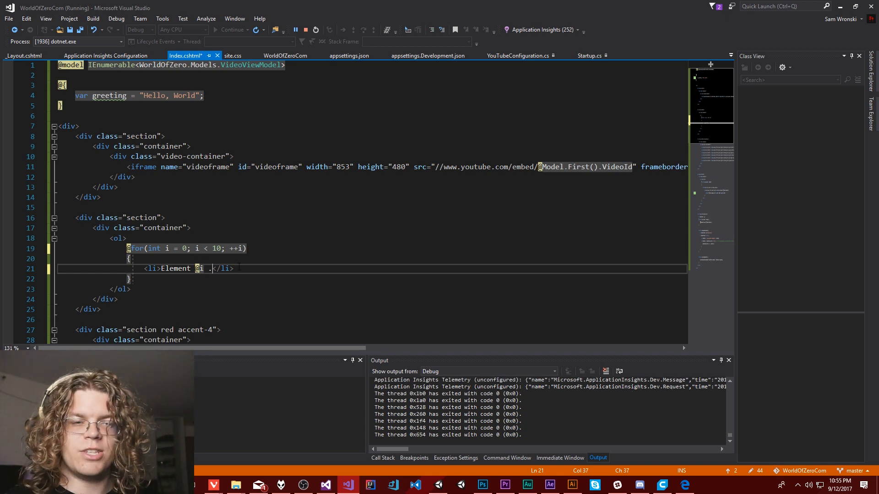
type("@")
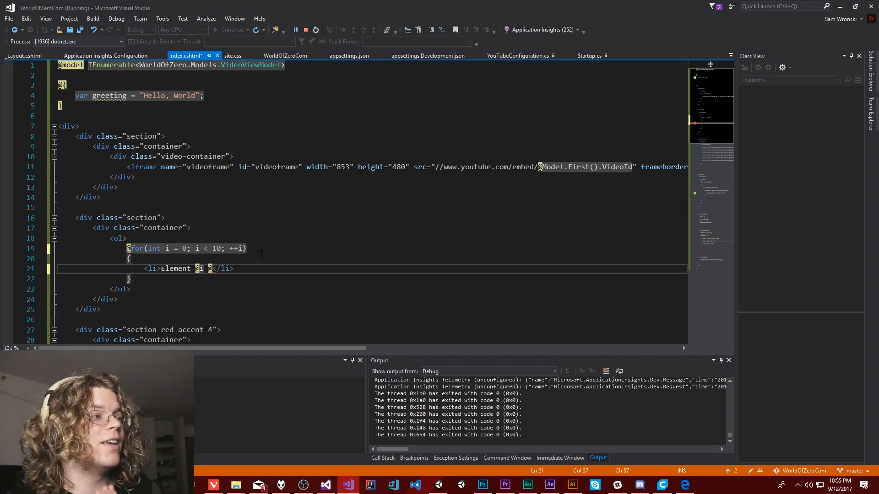
key("Backspace")
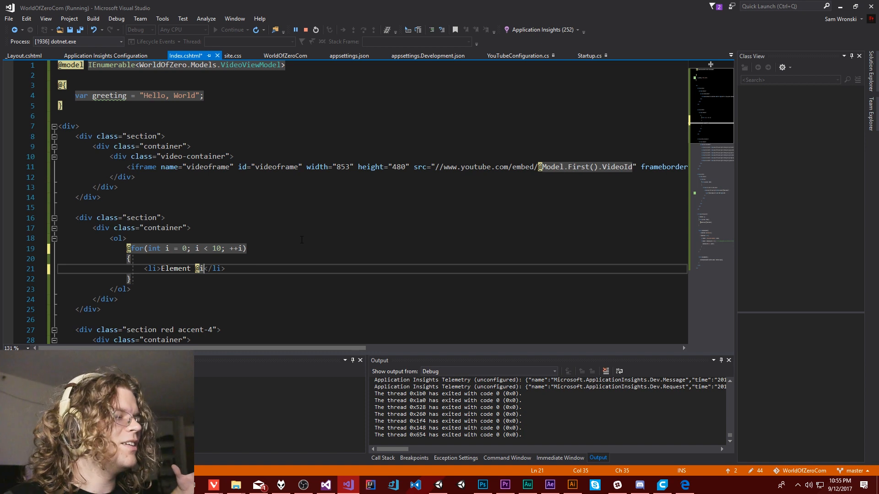
mouse_move(200, 269)
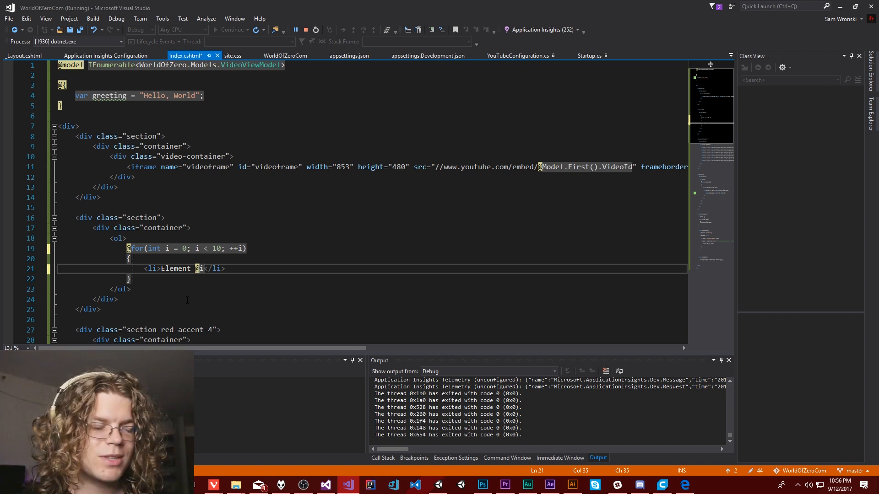
mouse_move(238, 359)
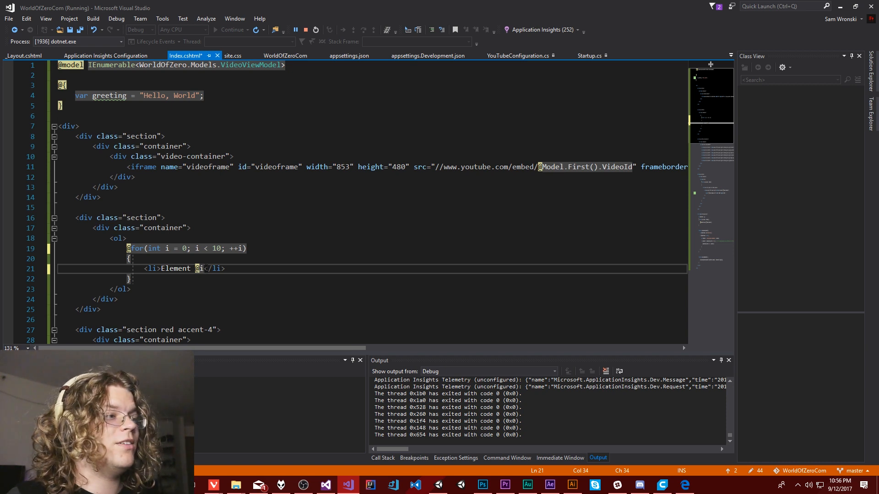
left_click(196, 268)
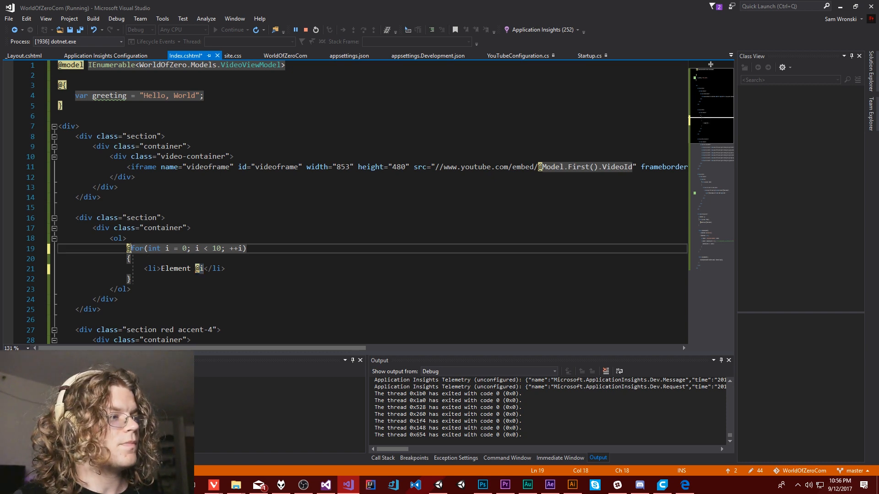
left_click_drag(129, 248, 229, 278)
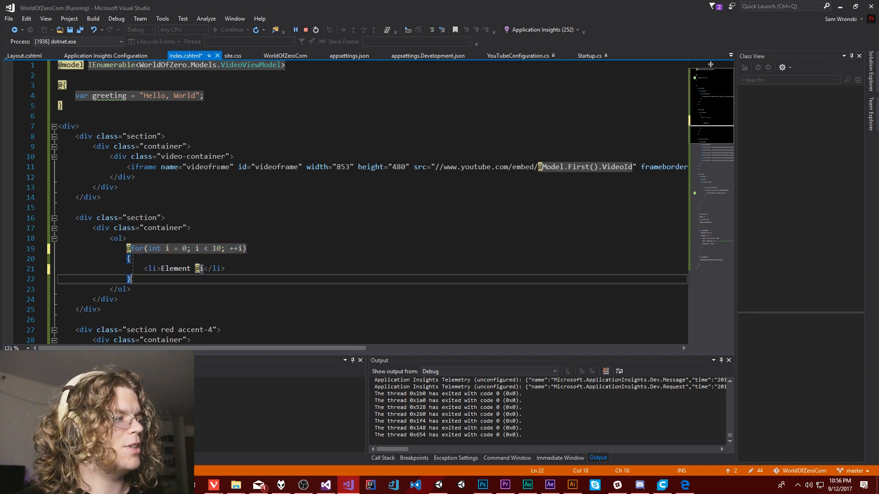
scroll("down", 3)
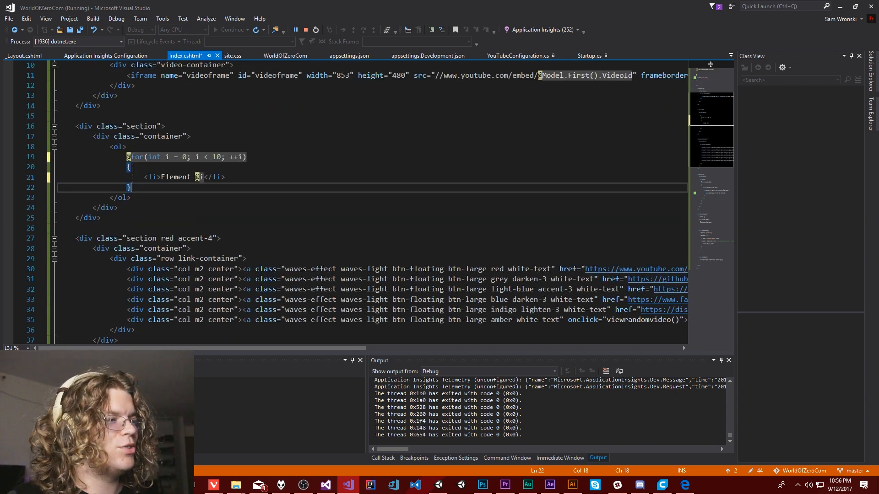
scroll("down", 3)
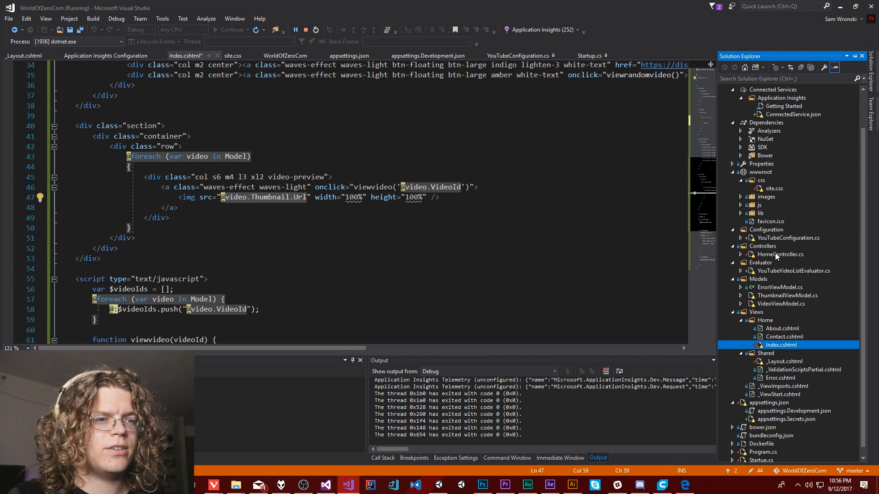
double_click(780, 254)
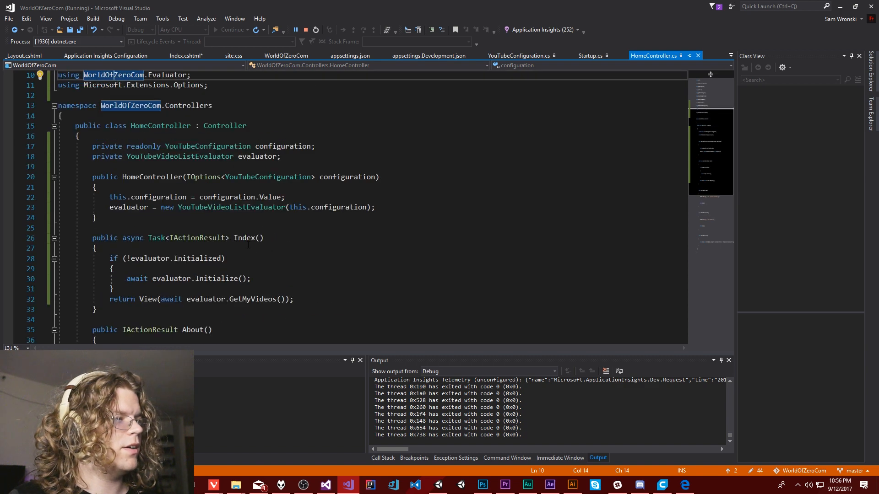
scroll("down", 3)
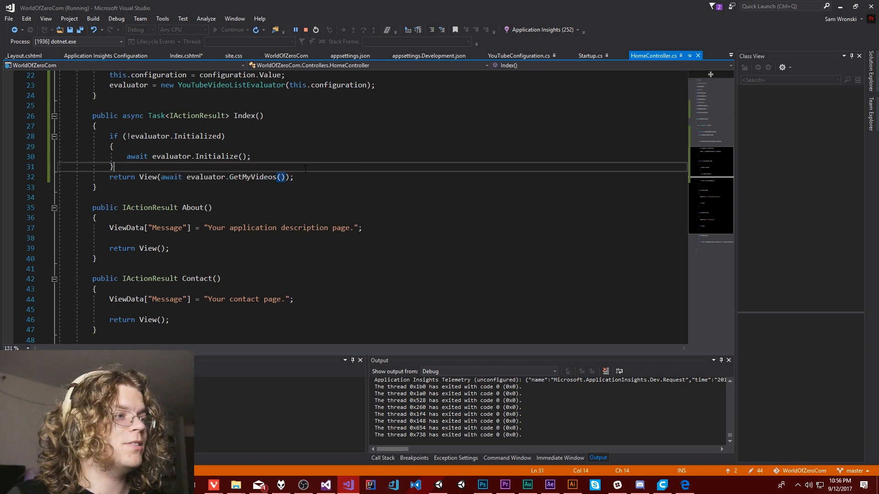
mouse_move(255, 176)
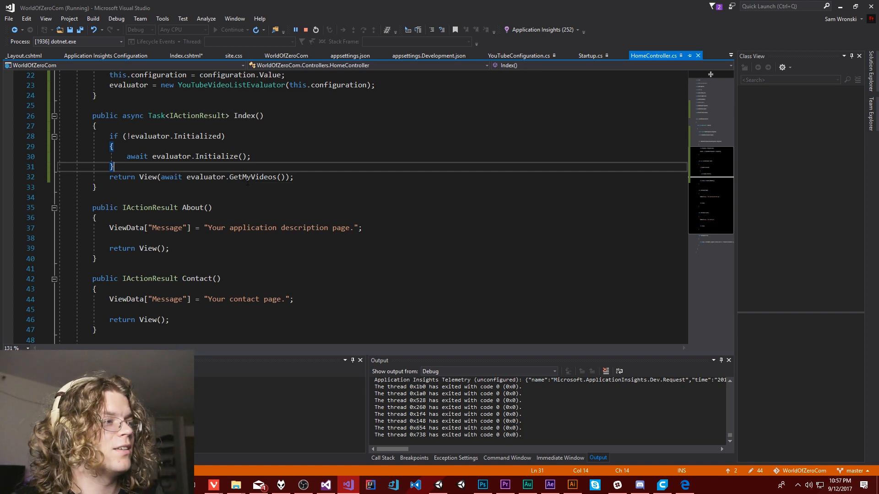
mouse_move(255, 177)
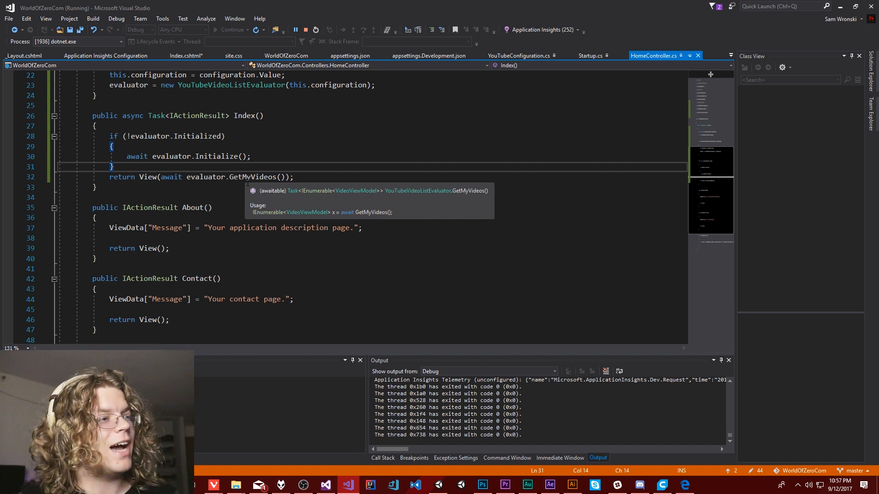
mouse_move(355, 49)
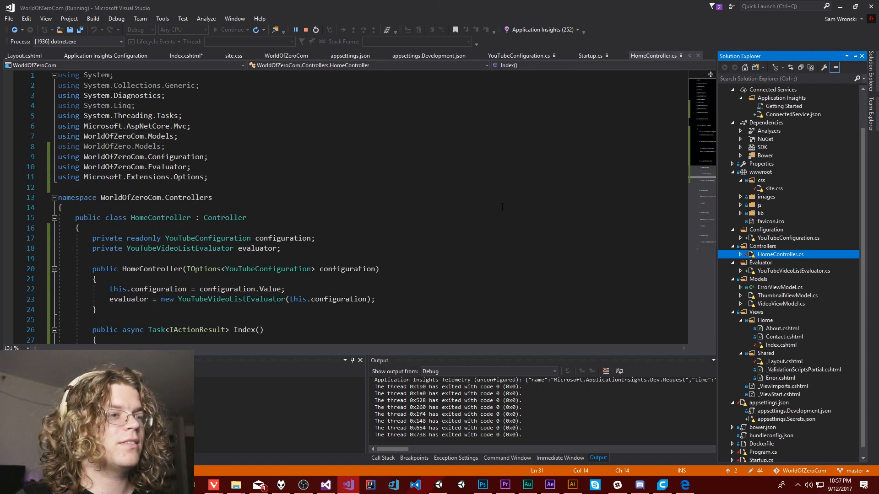
mouse_move(348, 485)
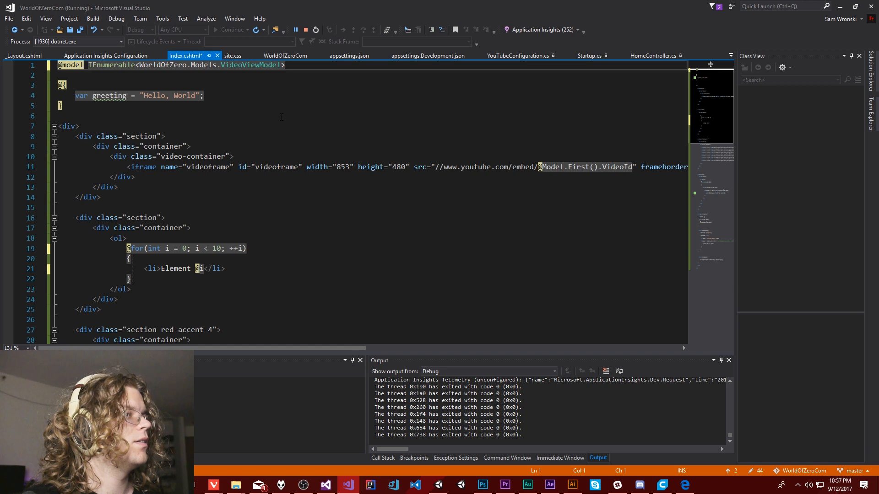
left_click(105, 56)
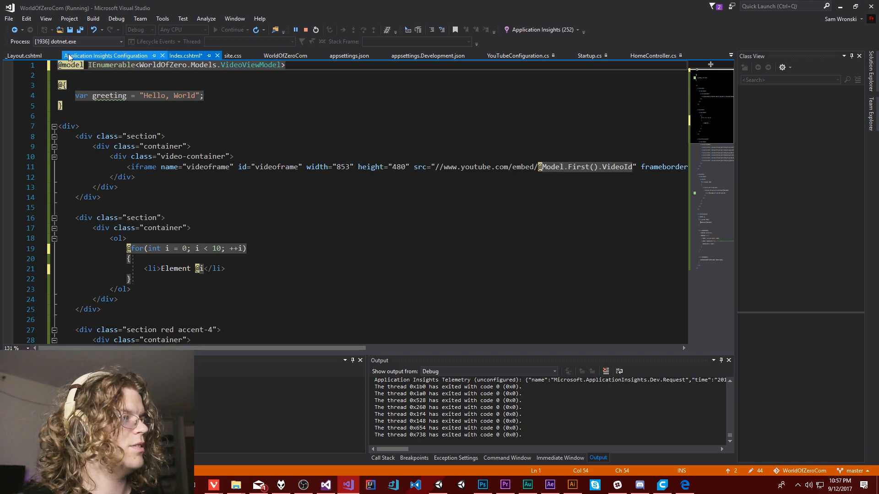
left_click(185, 56)
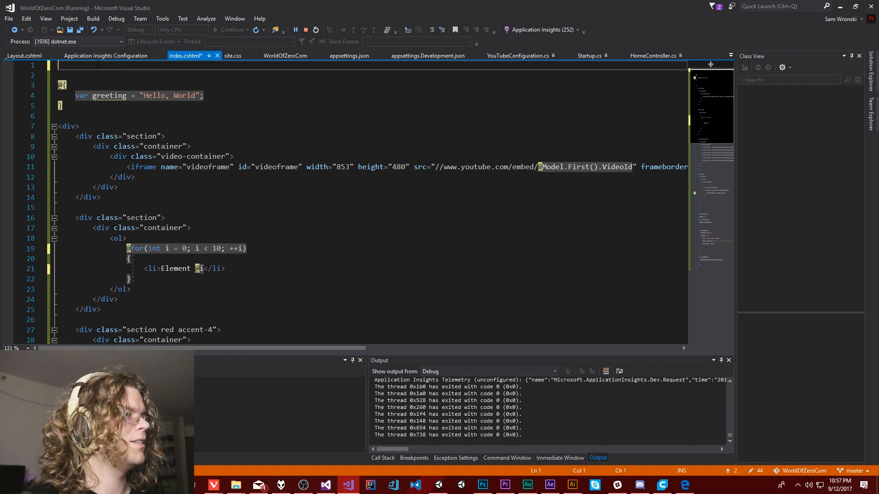
scroll("down", 3)
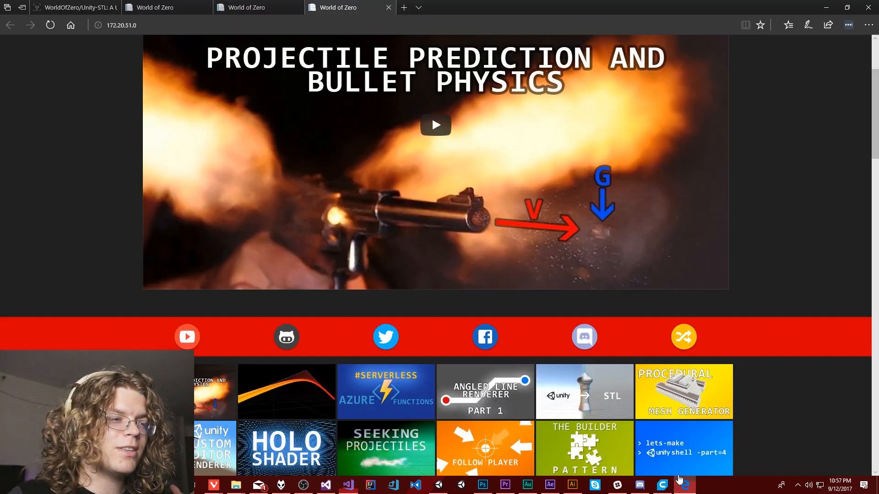
- Reload the page to show the RuntimeBinderException that the video list lacks 'First'
left_click(50, 25)
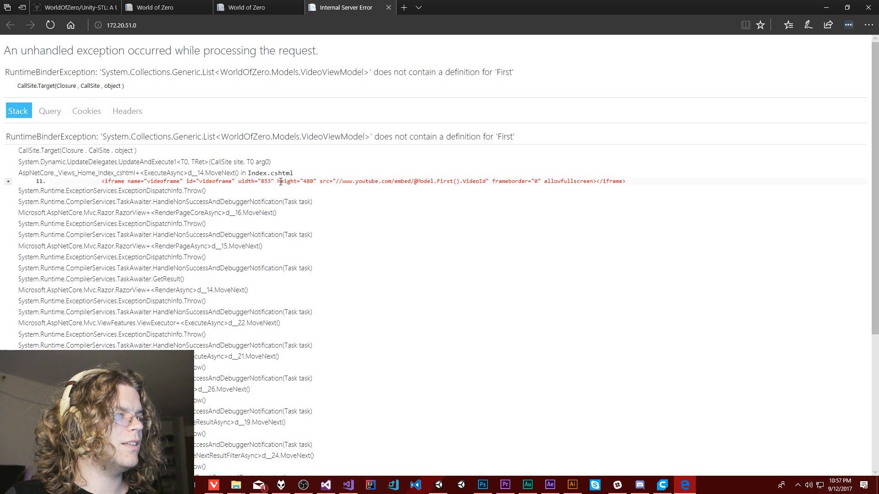
mouse_move(241, 147)
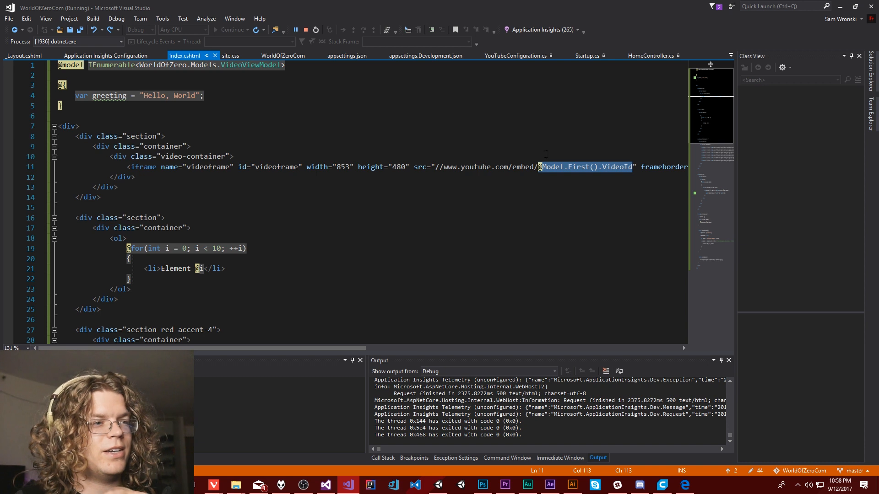
mouse_move(555, 161)
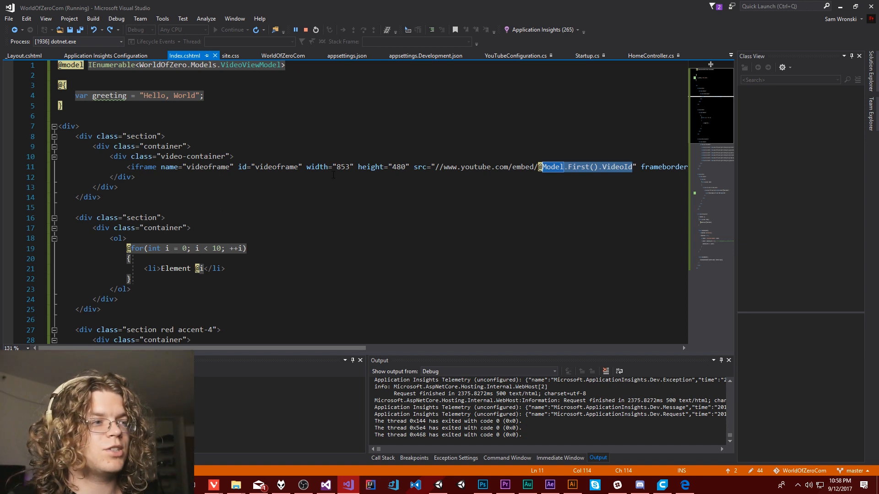
scroll("down", 3)
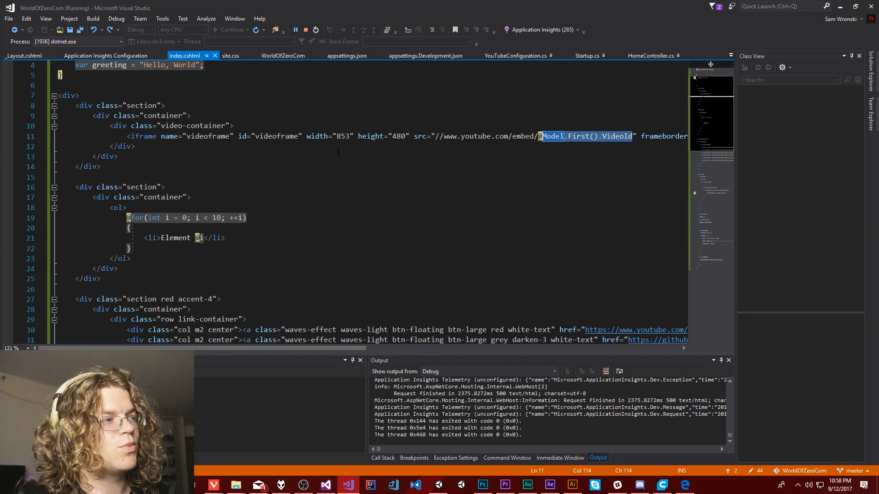
scroll("down", 3)
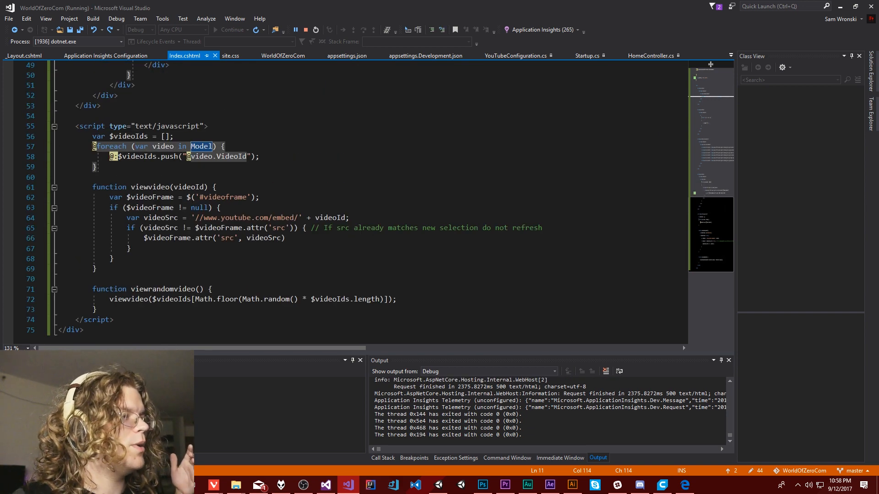
left_click_drag(93, 146, 98, 167)
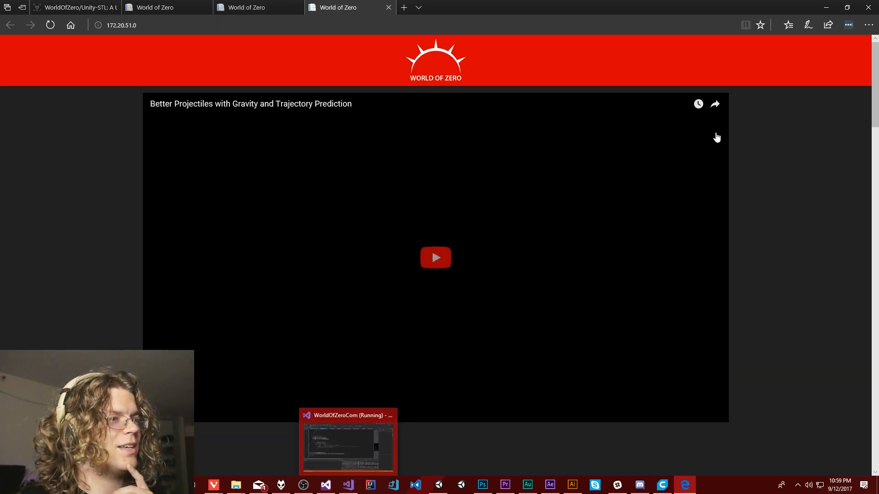
- Check the numbered Element list and load a random video with the shuffle control
scroll("down", 3)
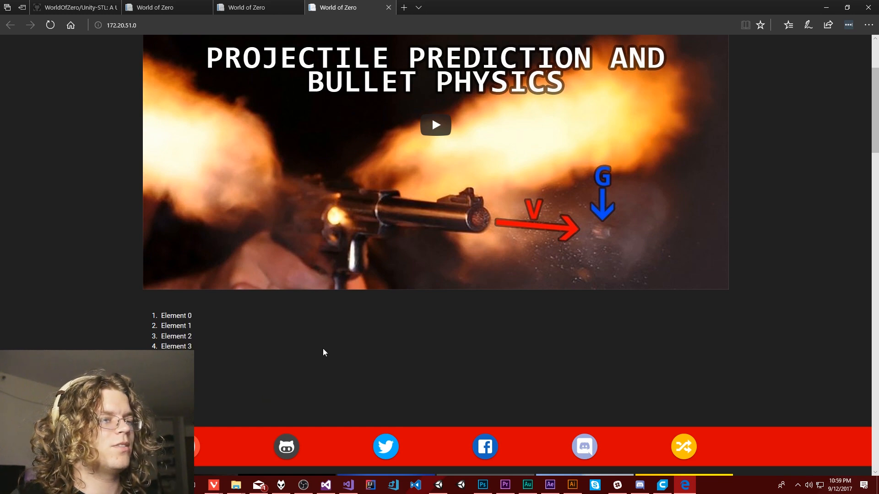
scroll("down", 3)
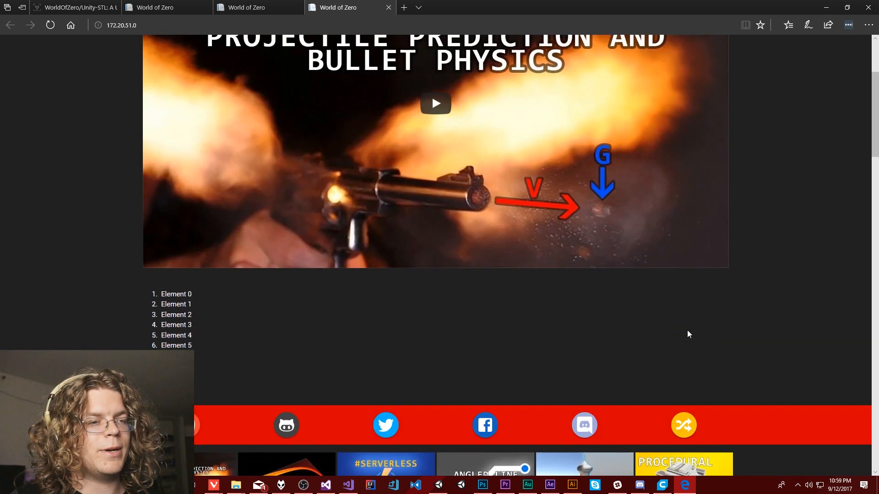
scroll("down", 3)
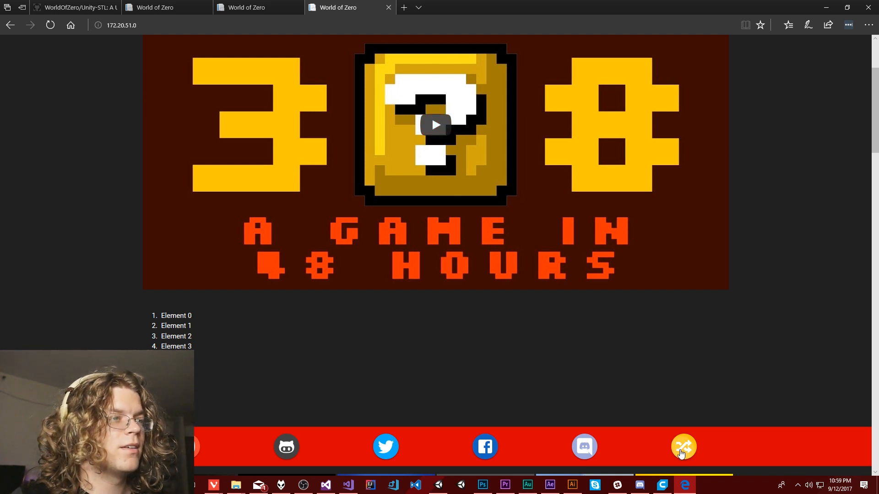
left_click(683, 447)
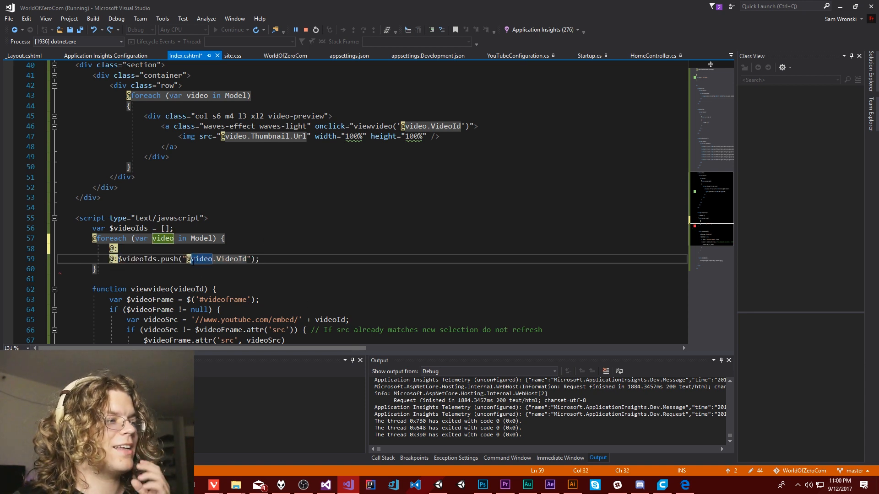
left_click(116, 248)
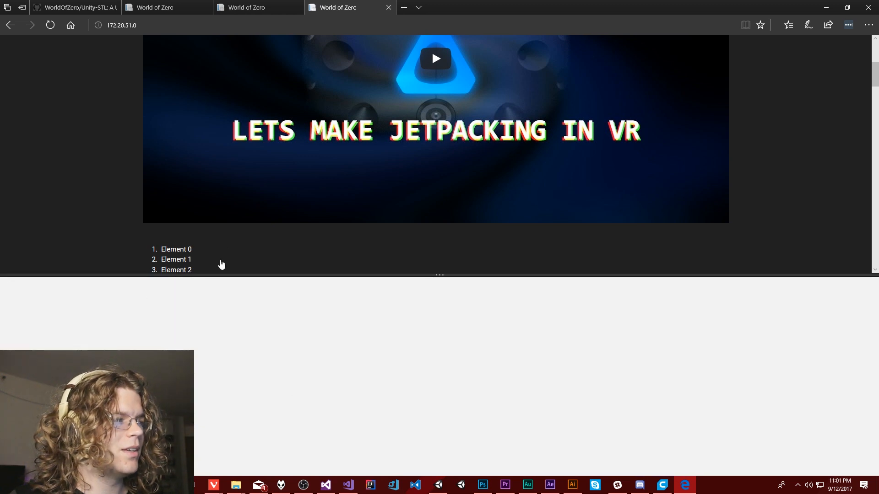
- Reveal the rendered $videoIds.push lines for each video ID in the Elements tree via F12
key("F12")
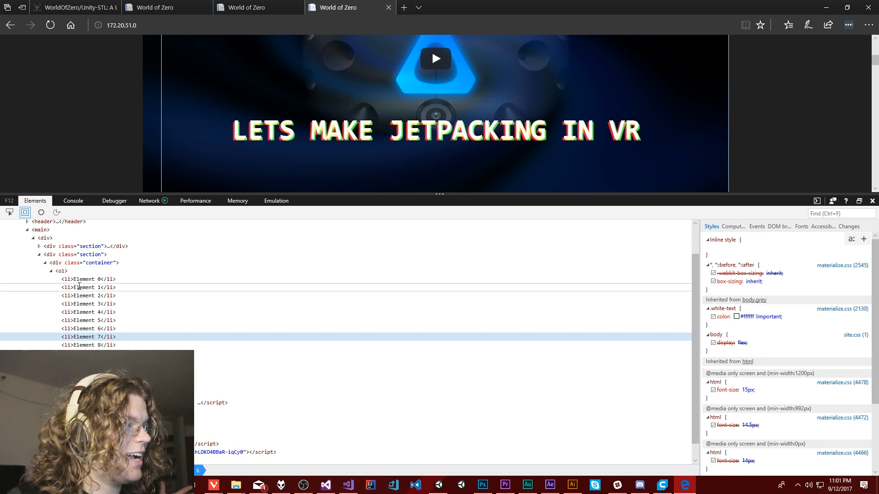
left_click(85, 279)
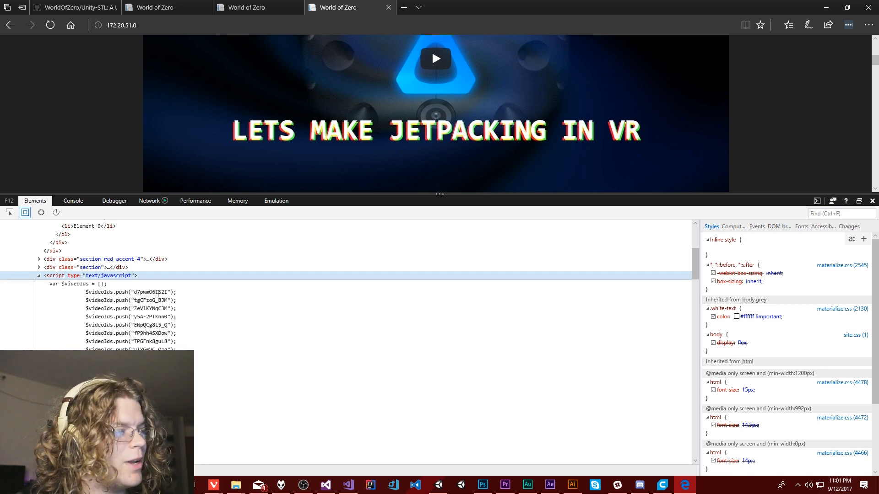
scroll("down", 3)
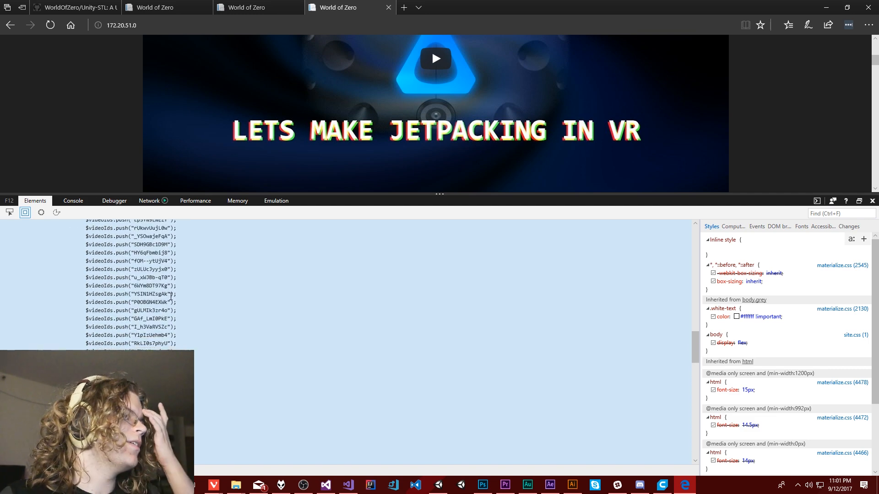
scroll("down", 3)
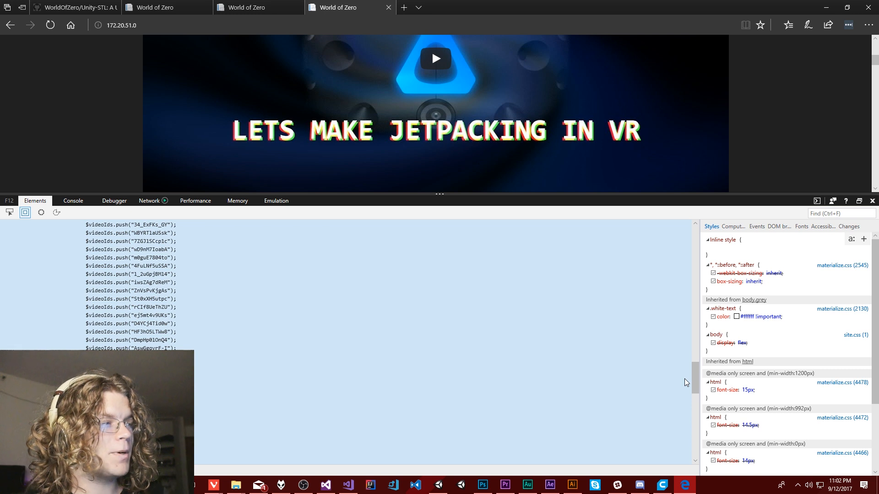
mouse_move(808, 162)
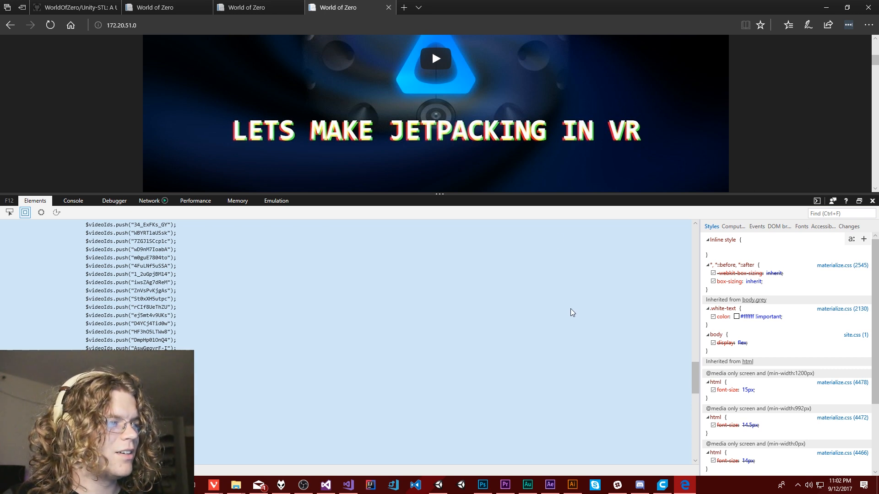
mouse_move(667, 397)
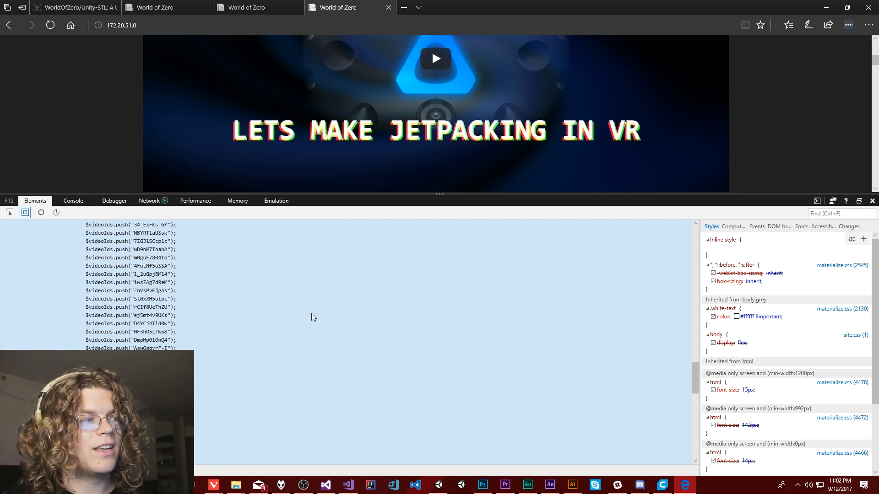
scroll("down", 3)
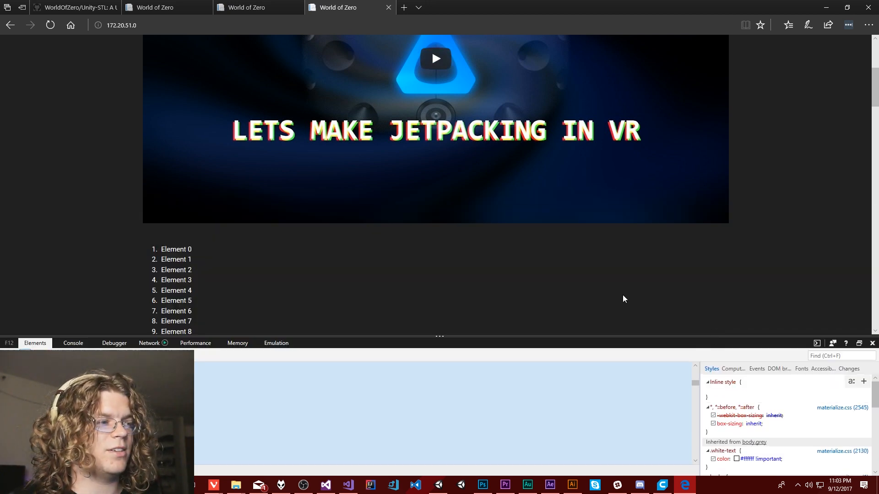
scroll("down", 3)
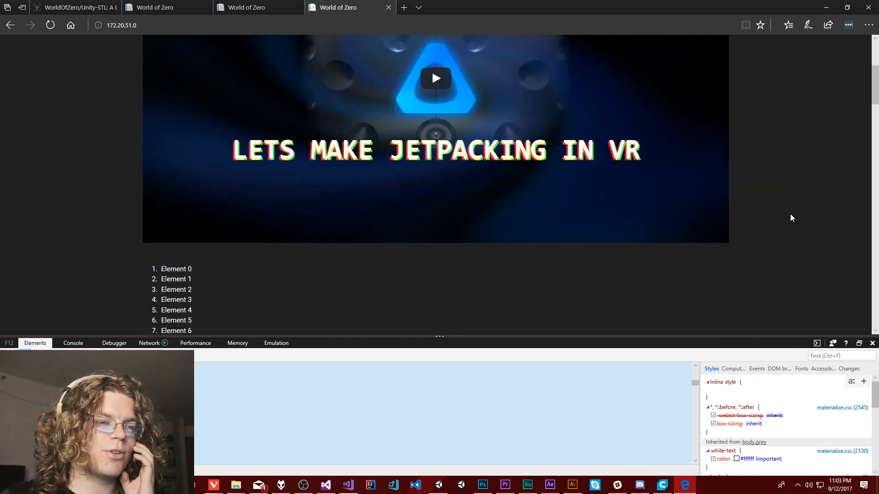
scroll("down", 3)
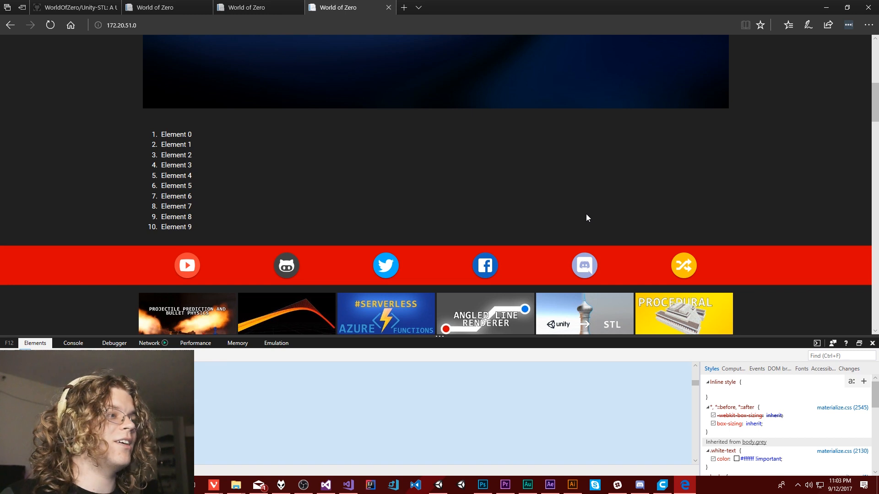
mouse_move(842, 272)
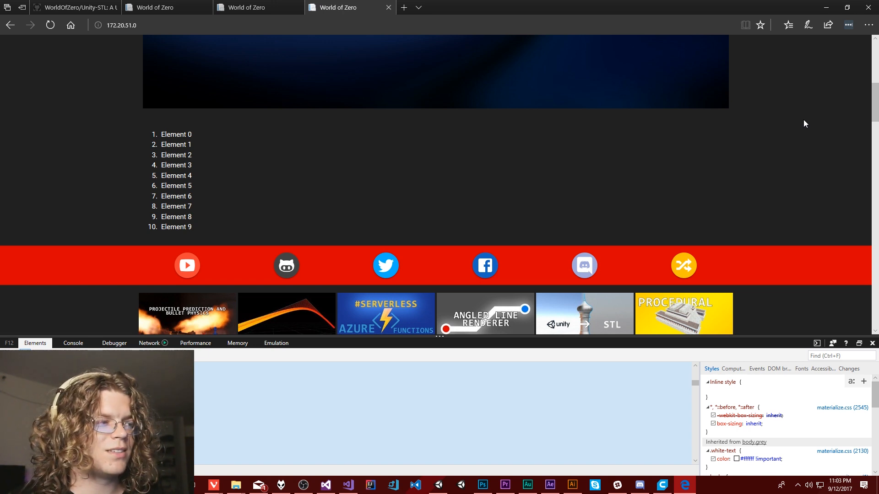
mouse_move(596, 164)
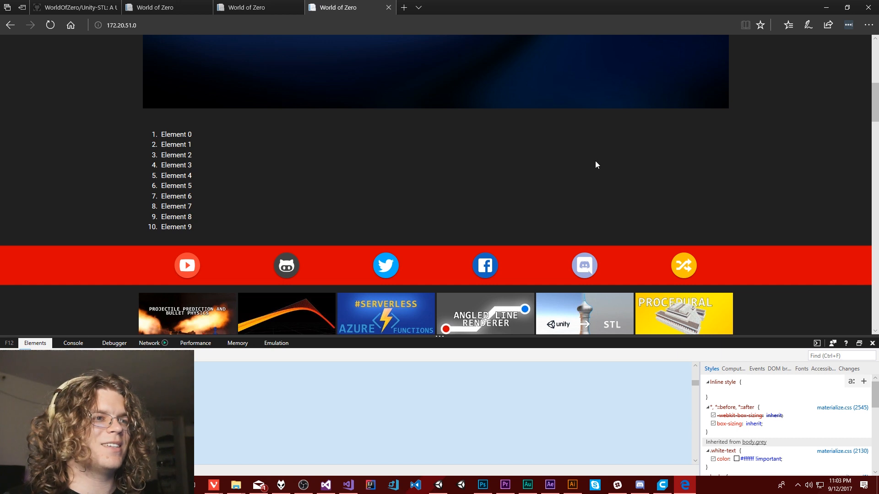
mouse_move(530, 203)
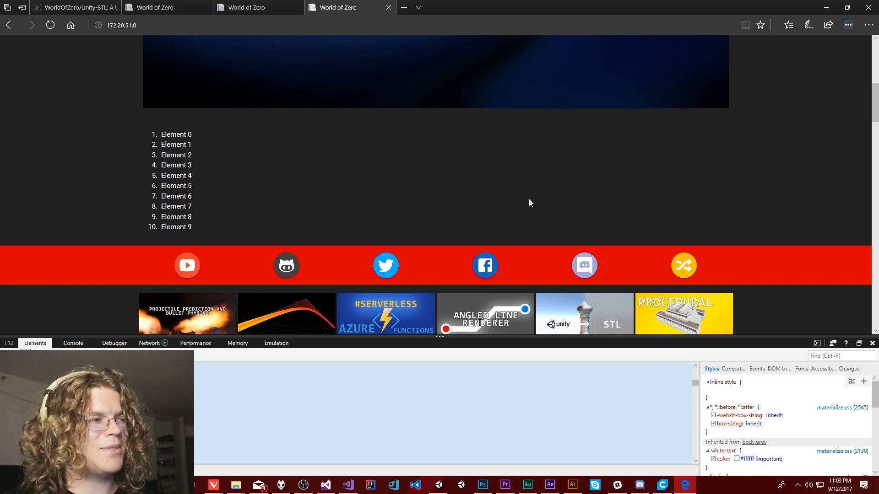